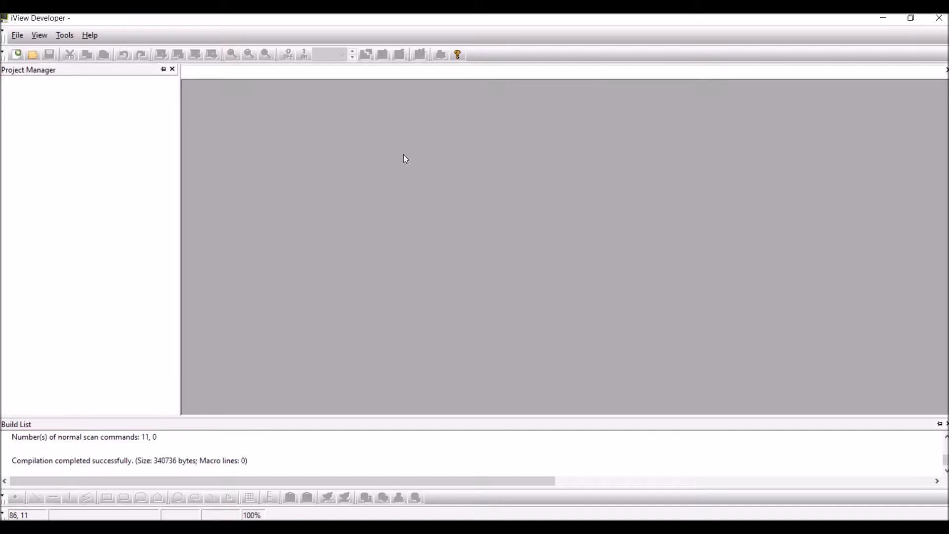
{"action": "mouse_move", "coordinate": [271, 120]}
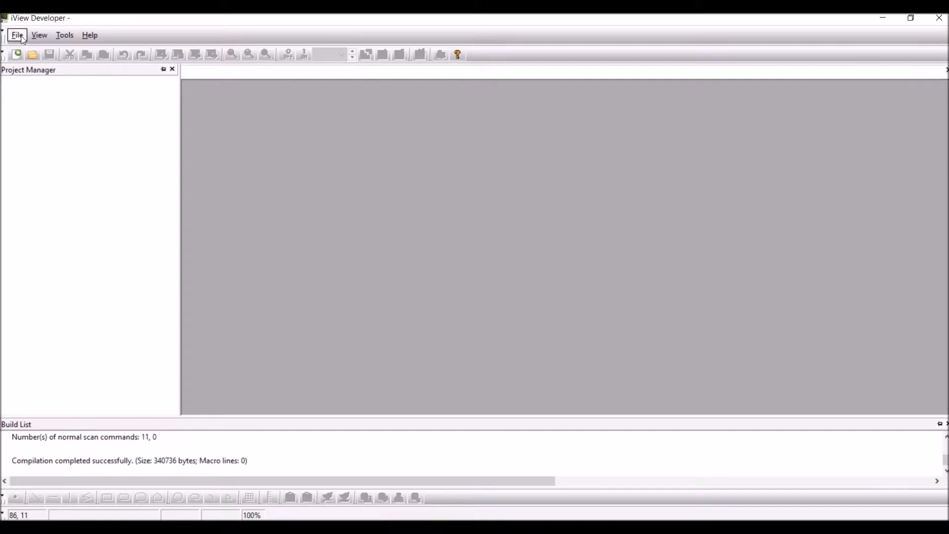
- Start a new project named 'XBM PLC - iView' in the default location
{"action": "left_click", "coordinate": [17, 35]}
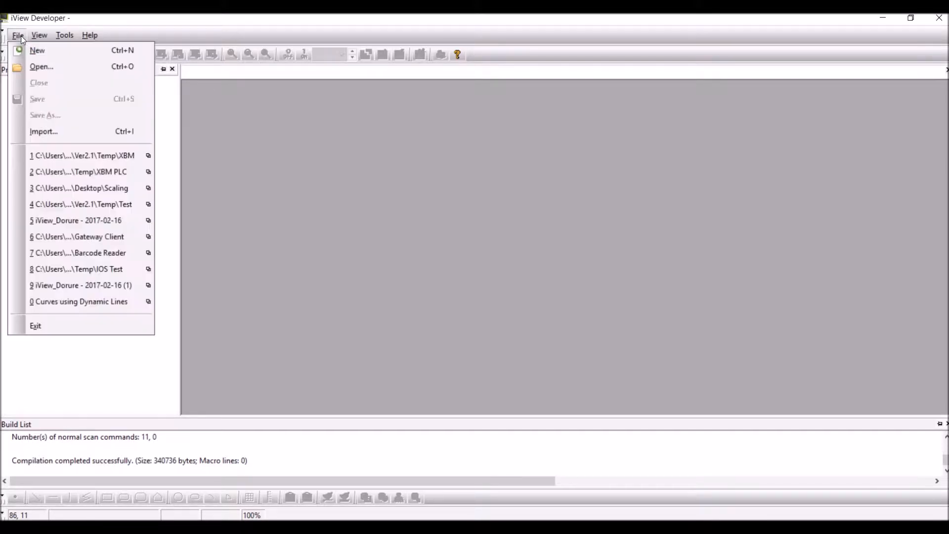
{"action": "left_click", "coordinate": [37, 50]}
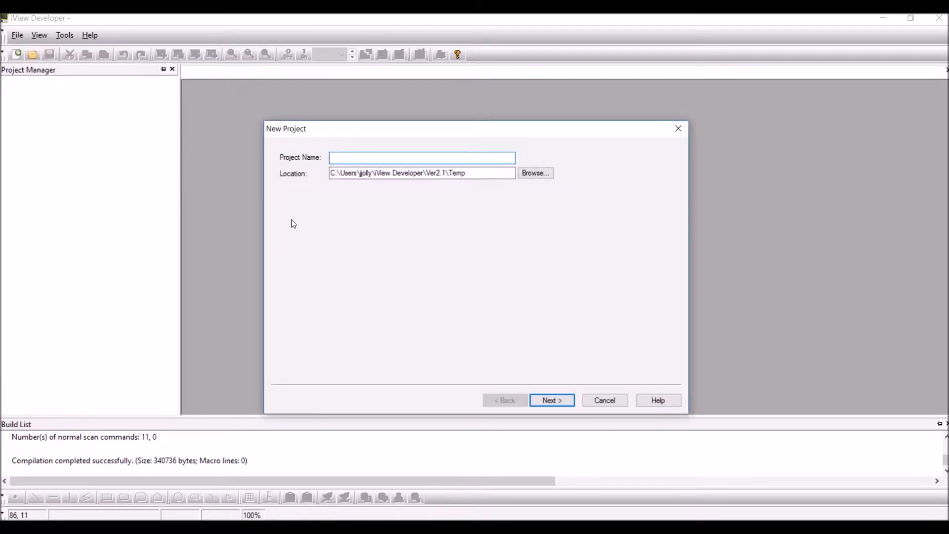
{"action": "type", "text": "XBM"}
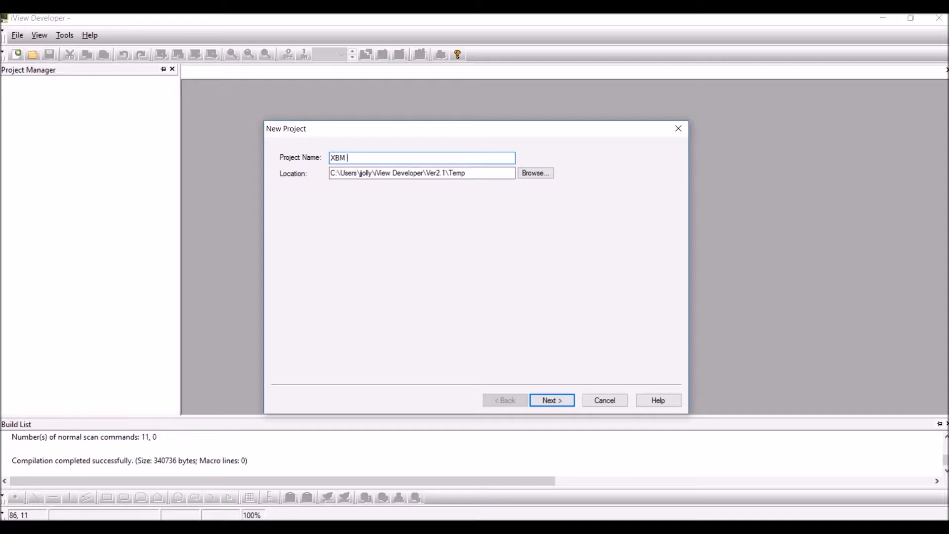
{"action": "type", "text": "PLC"}
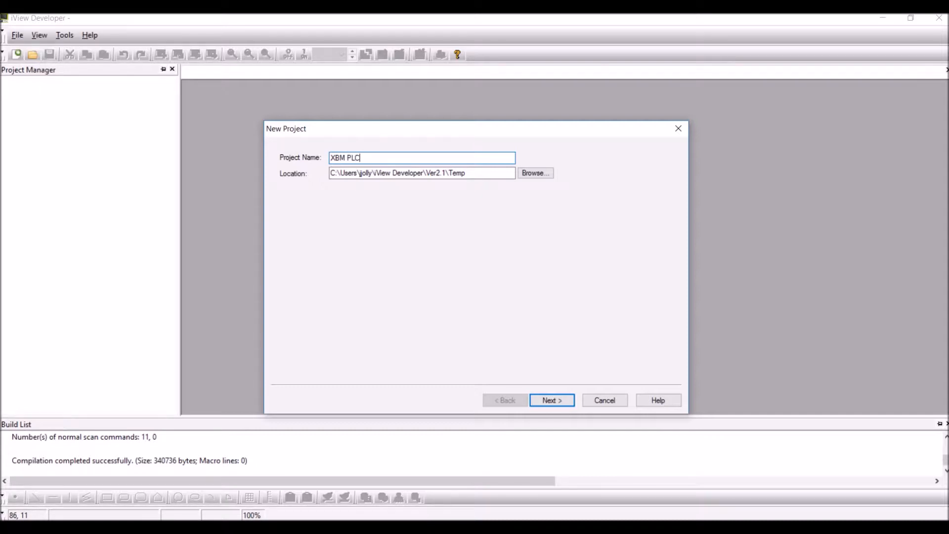
{"action": "type", "text": "- lv"}
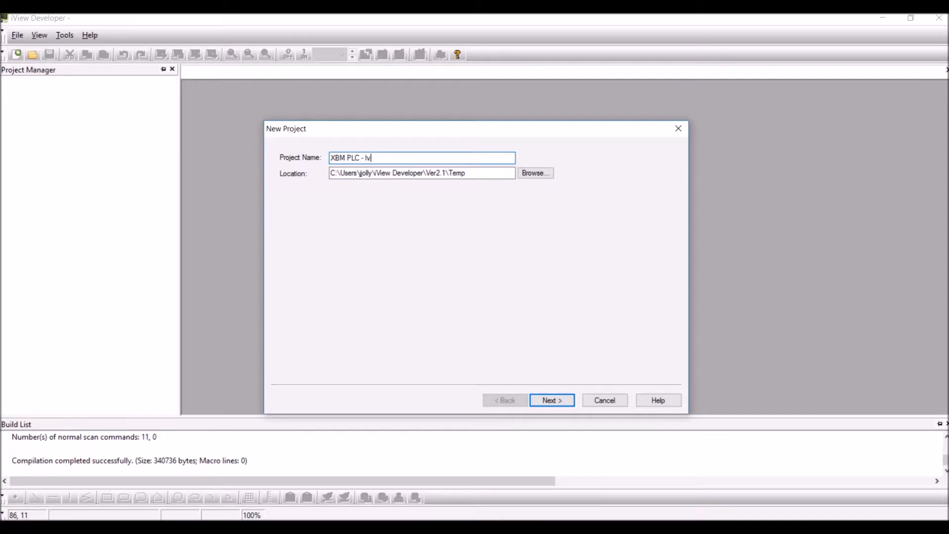
{"action": "key", "text": "backspace"}
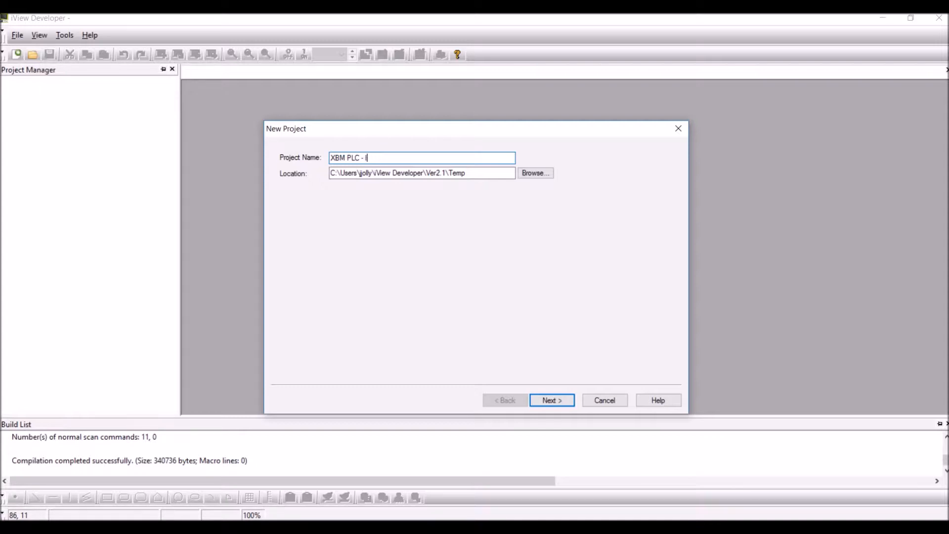
{"action": "type", "text": "View"}
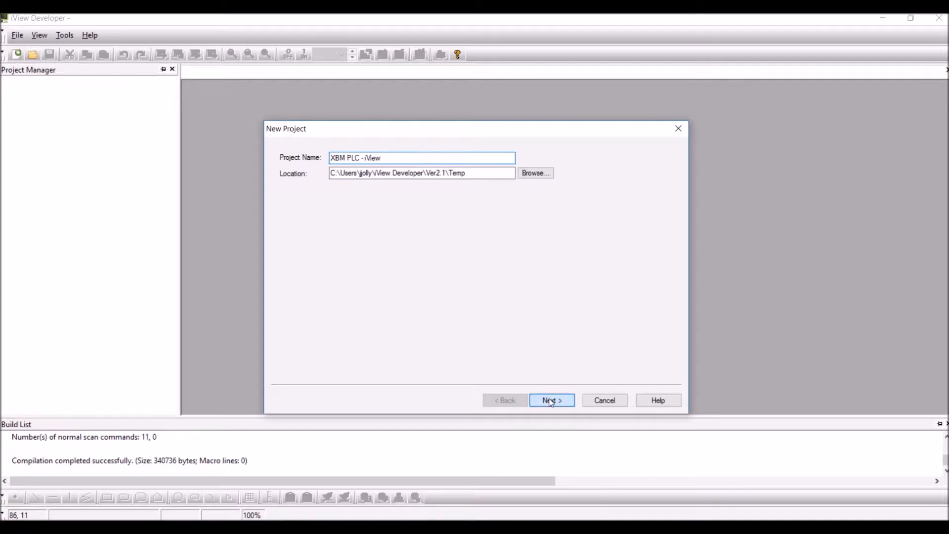
- Accept the default 7-inch panel and link an IMO XBM-DR16S on COM2 with sub-links enabled
{"action": "left_click", "coordinate": [551, 400]}
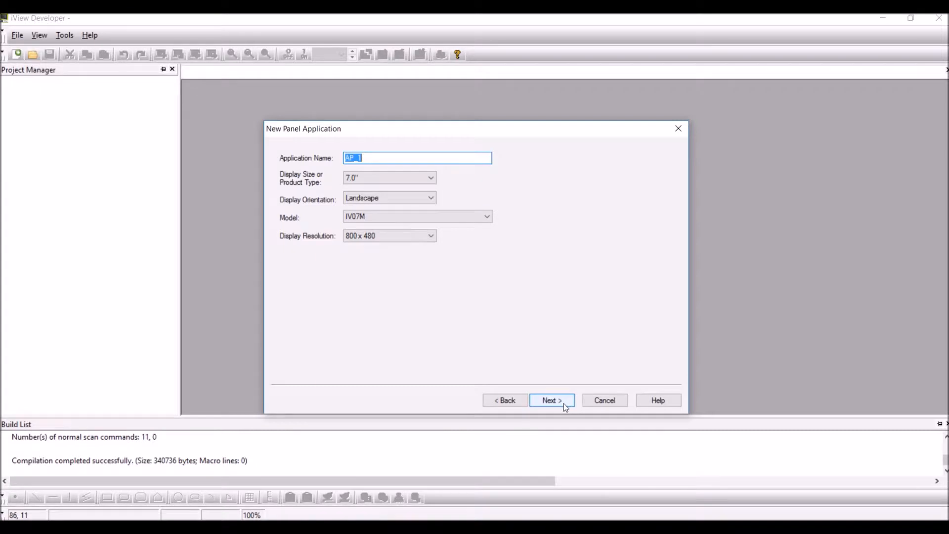
{"action": "left_click", "coordinate": [551, 400]}
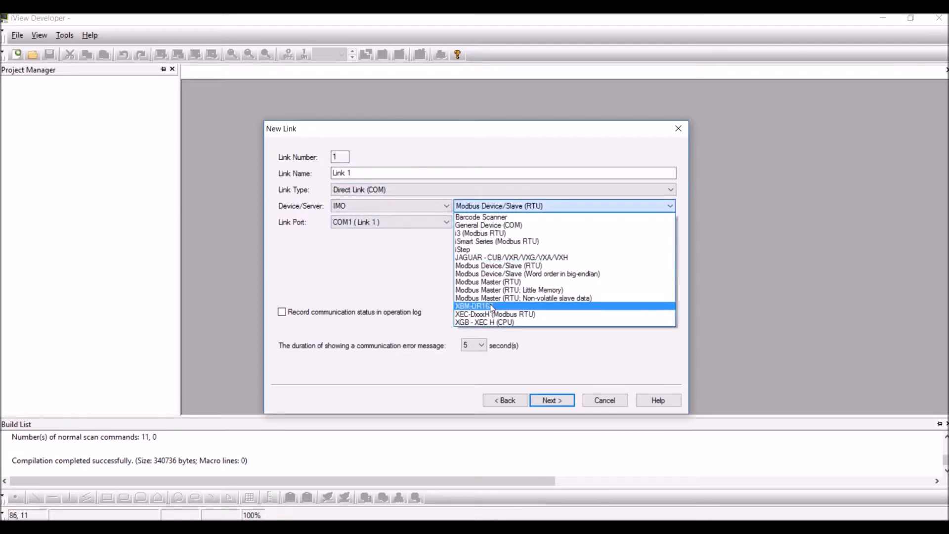
{"action": "left_click", "coordinate": [474, 305]}
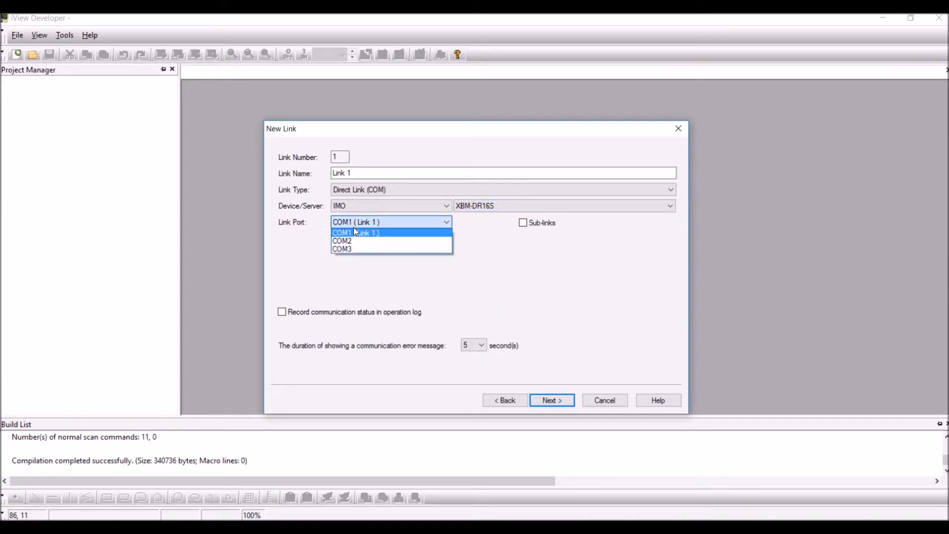
{"action": "left_click", "coordinate": [341, 240]}
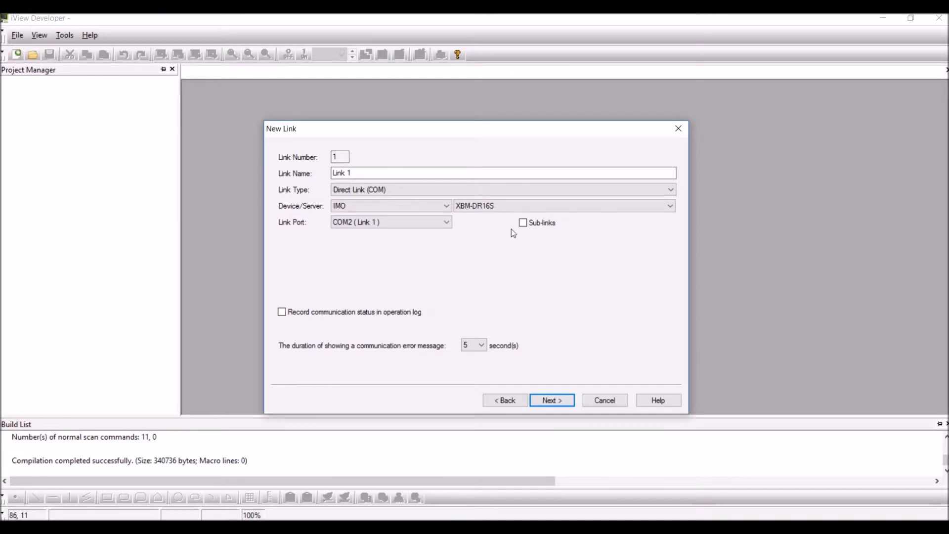
{"action": "left_click", "coordinate": [523, 222]}
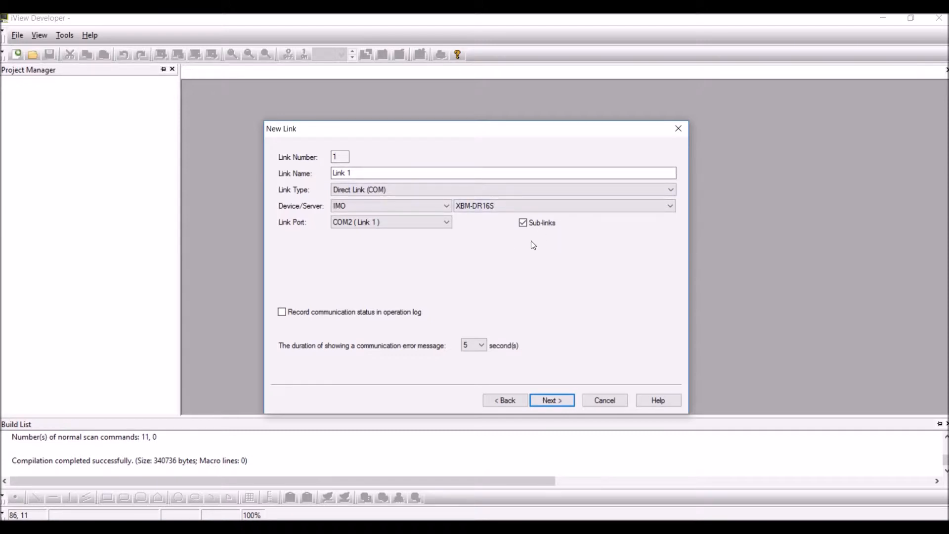
{"action": "mouse_move", "coordinate": [551, 400]}
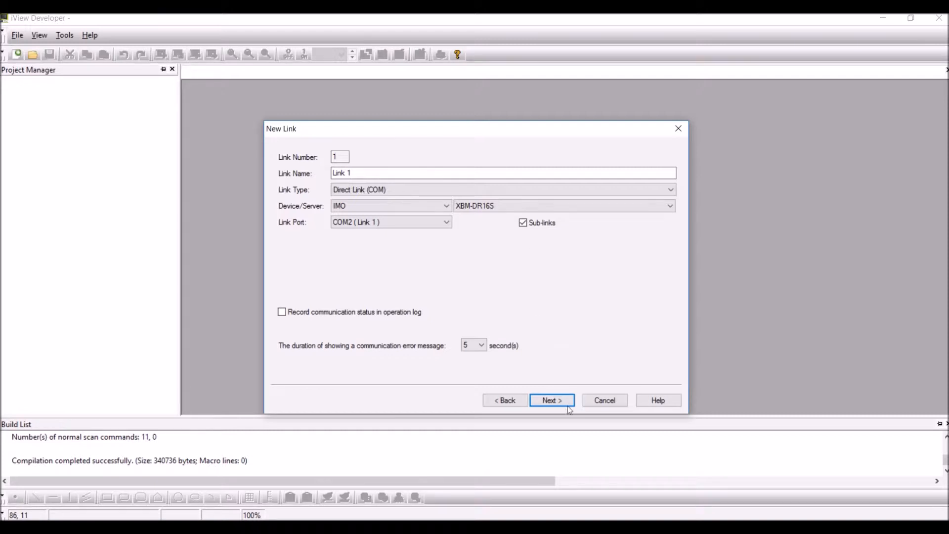
- Set the link parameters to PLC address 1, timeout 10 and retry count 3
{"action": "left_click", "coordinate": [551, 400]}
{"action": "type", "text": "1"}
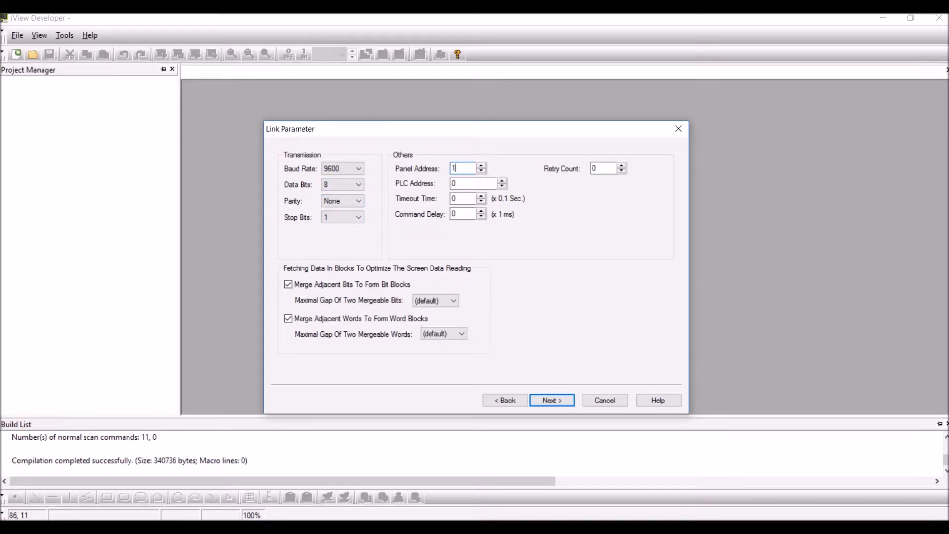
{"action": "left_click", "coordinate": [476, 184]}
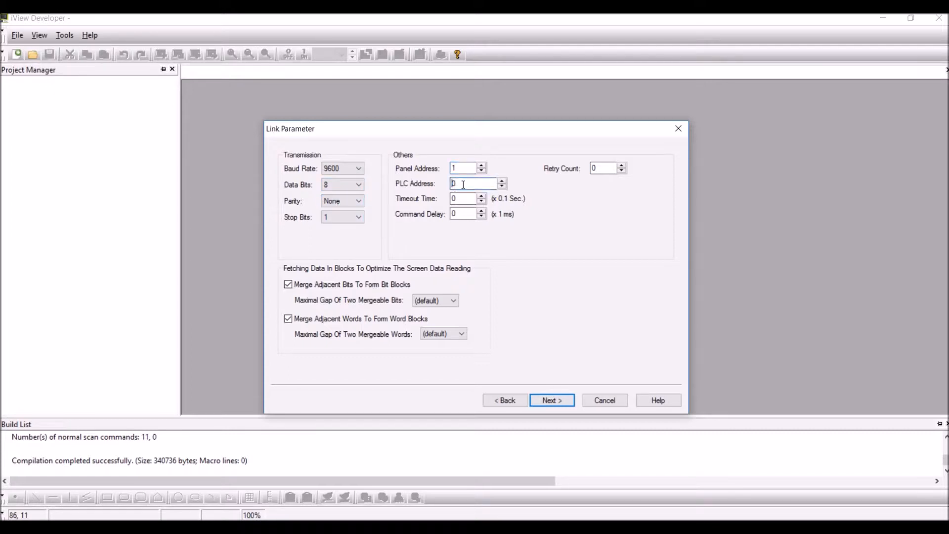
{"action": "type", "text": "1"}
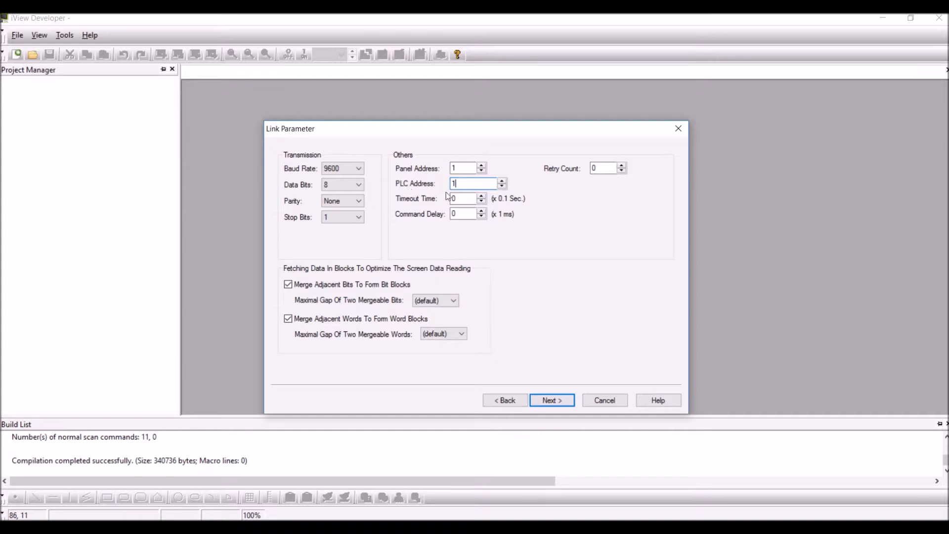
{"action": "left_click", "coordinate": [463, 198]}
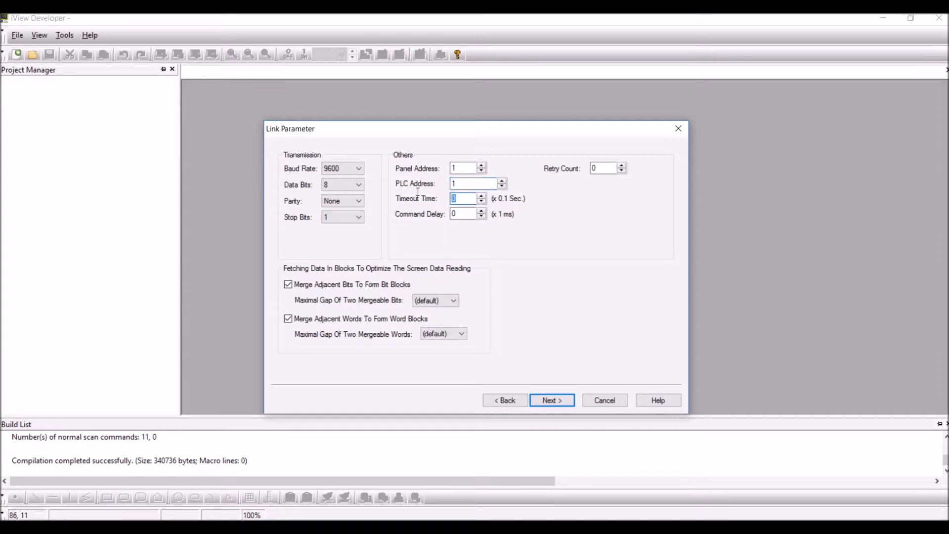
{"action": "type", "text": "10"}
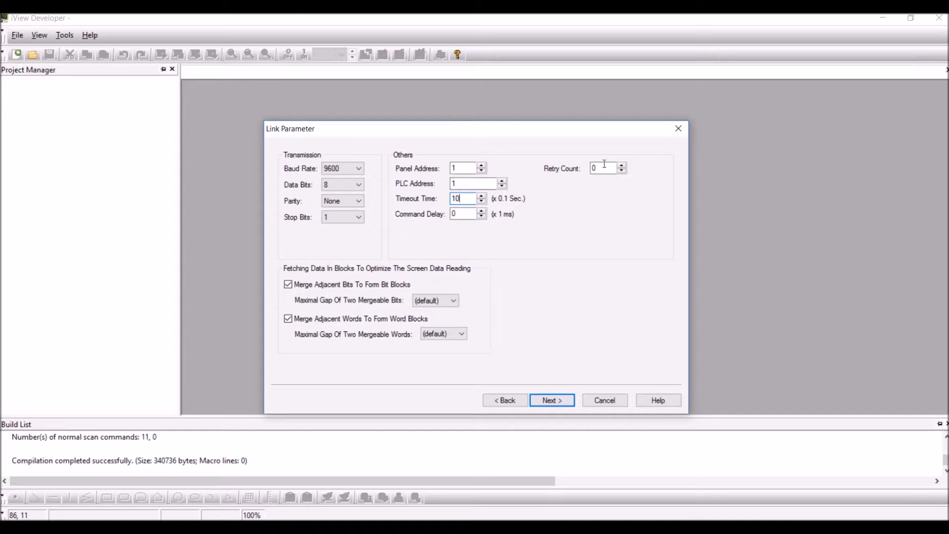
{"action": "type", "text": "3"}
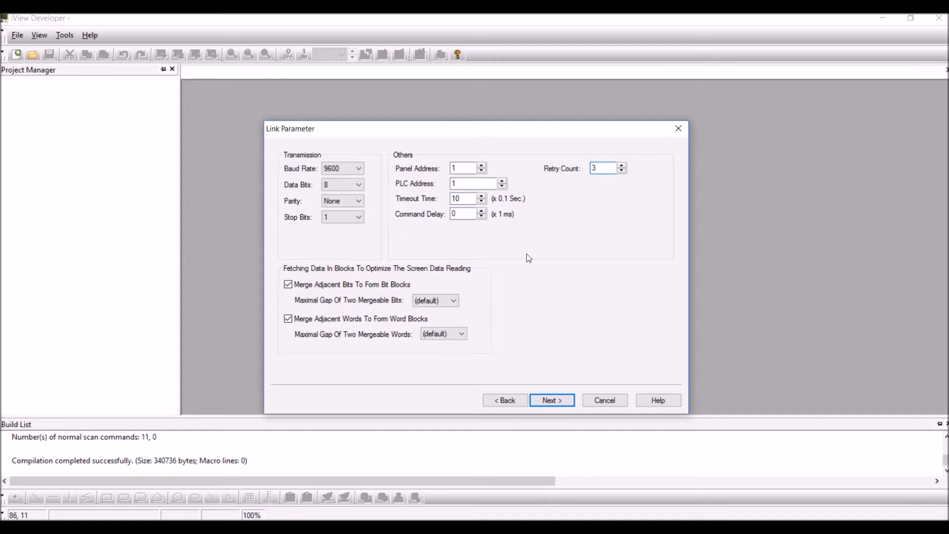
- Add sub-link XBM01 with node 1 and initial state On, and finish the wizard
{"action": "left_click", "coordinate": [550, 400]}
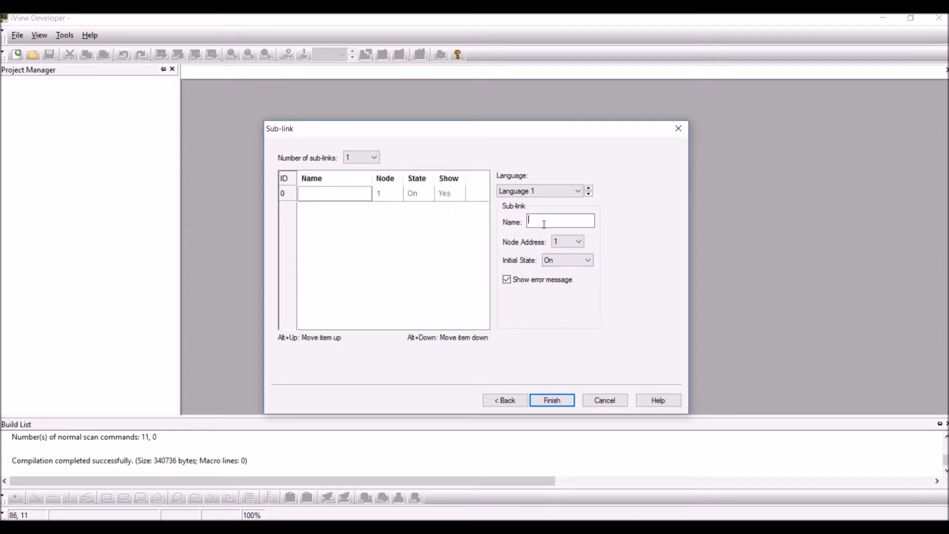
{"action": "type", "text": "X"}
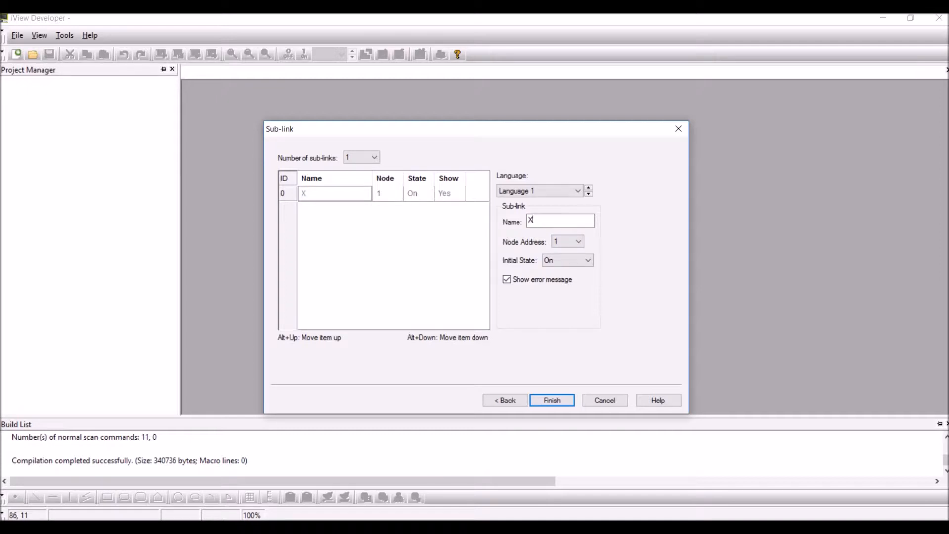
{"action": "type", "text": "BM01"}
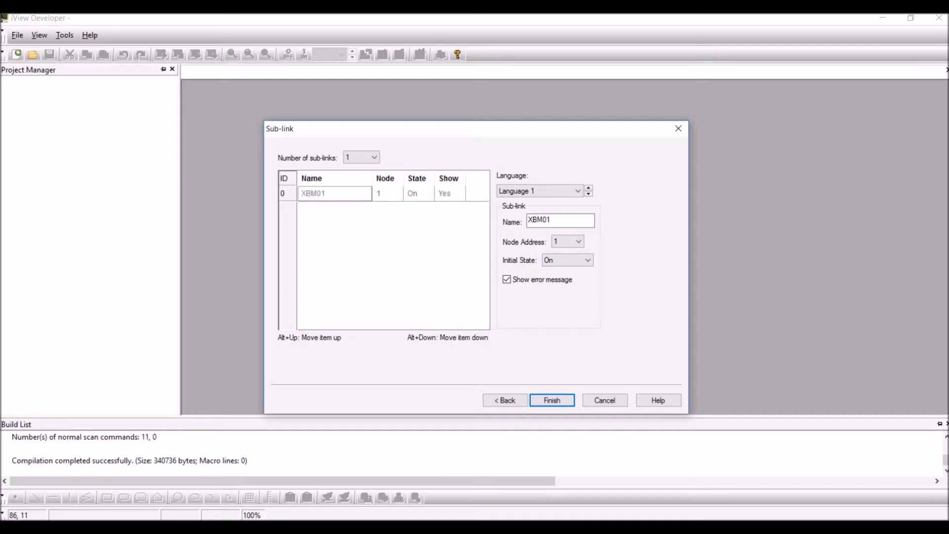
{"action": "left_click", "coordinate": [560, 220]}
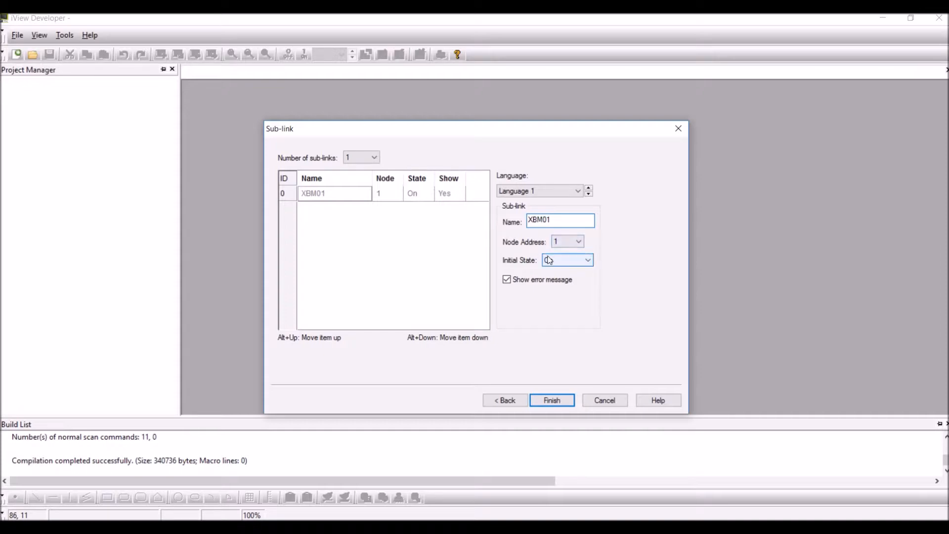
{"action": "left_click", "coordinate": [566, 260]}
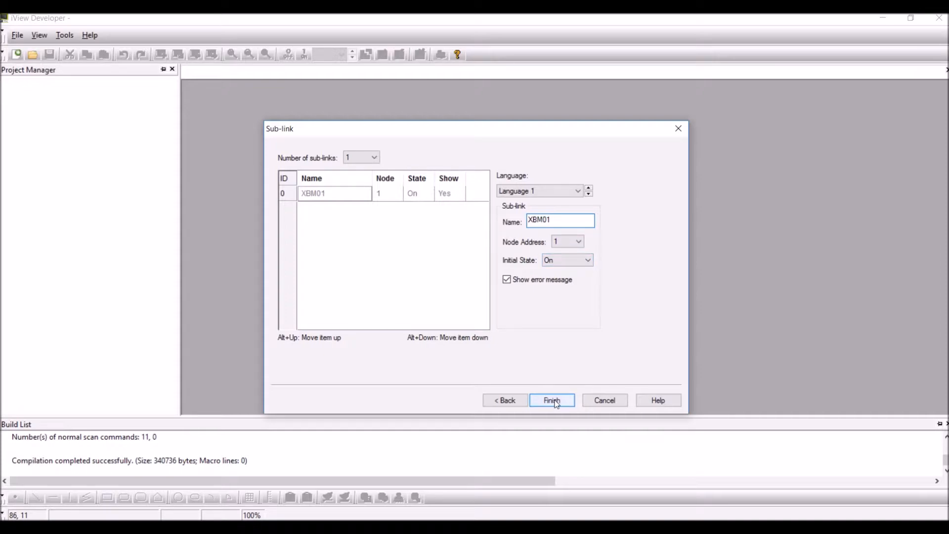
{"action": "left_click", "coordinate": [551, 400]}
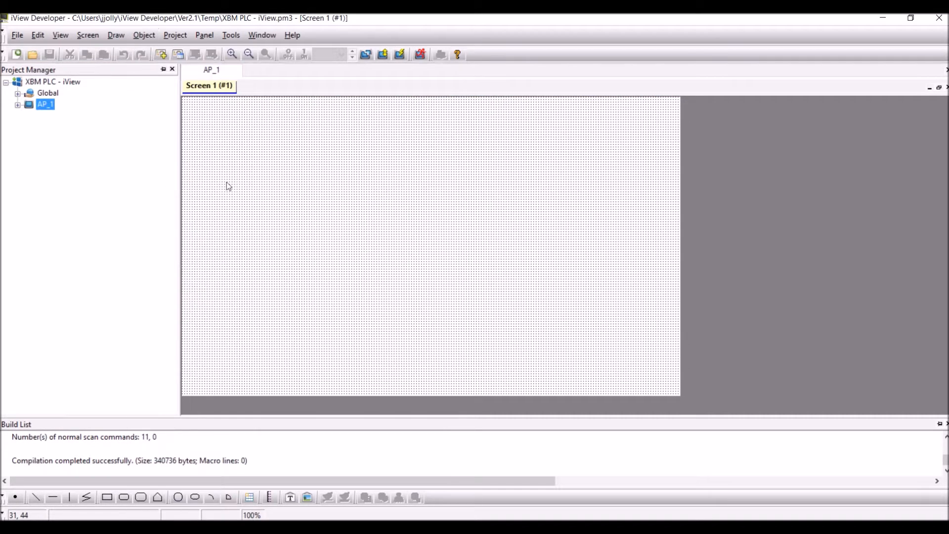
- Pick the numeric display tool for placing value objects on Screen 1
{"action": "left_click", "coordinate": [144, 35]}
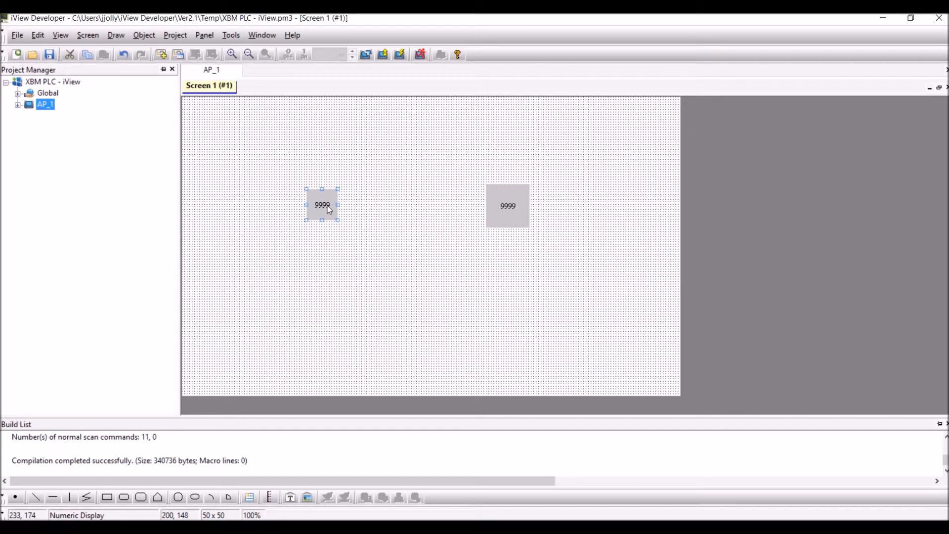
- Set the first numeric display to monitor address D0 through Link 1
{"action": "double_click", "coordinate": [321, 204]}
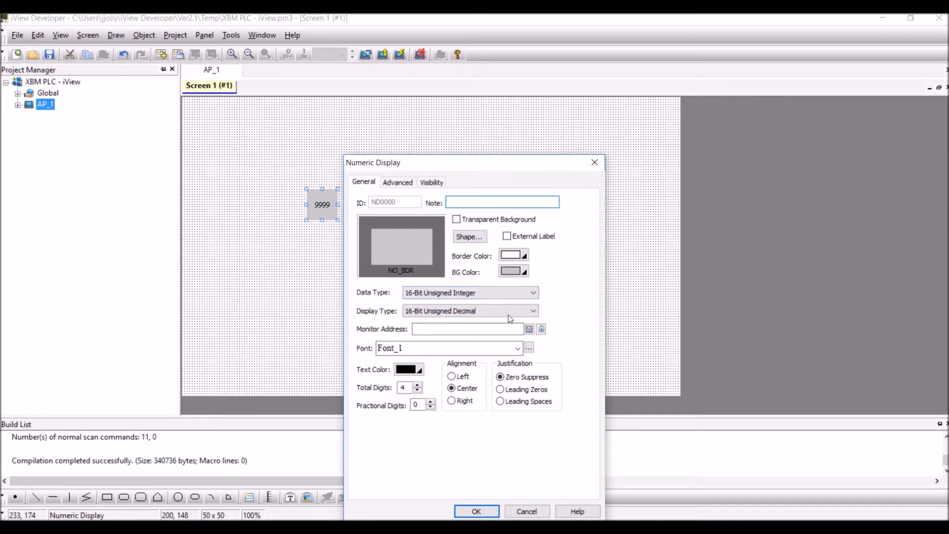
{"action": "left_click", "coordinate": [528, 328]}
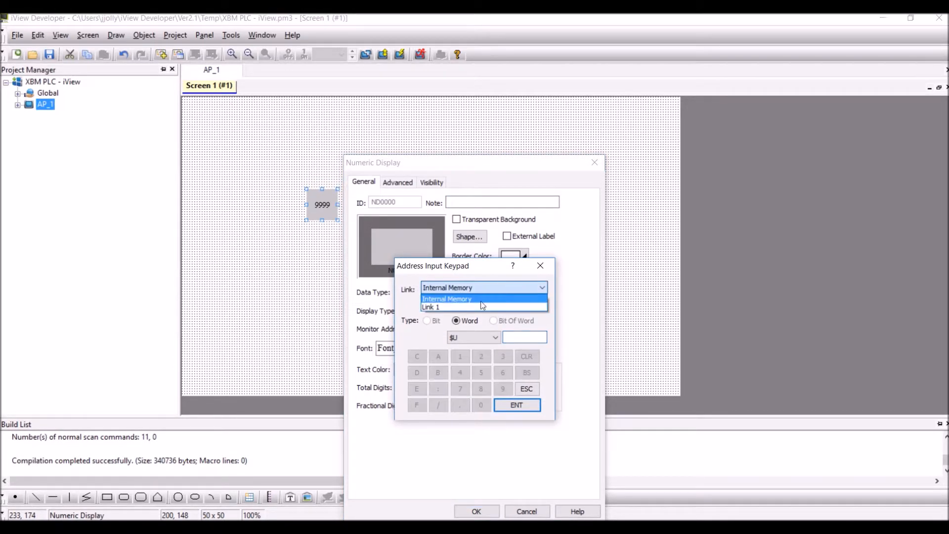
{"action": "left_click", "coordinate": [448, 307]}
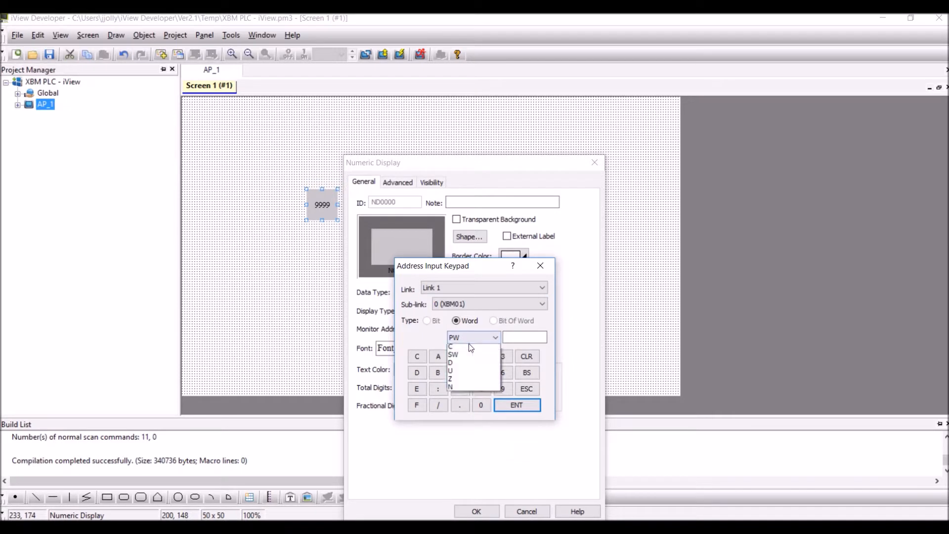
{"action": "left_click", "coordinate": [451, 363]}
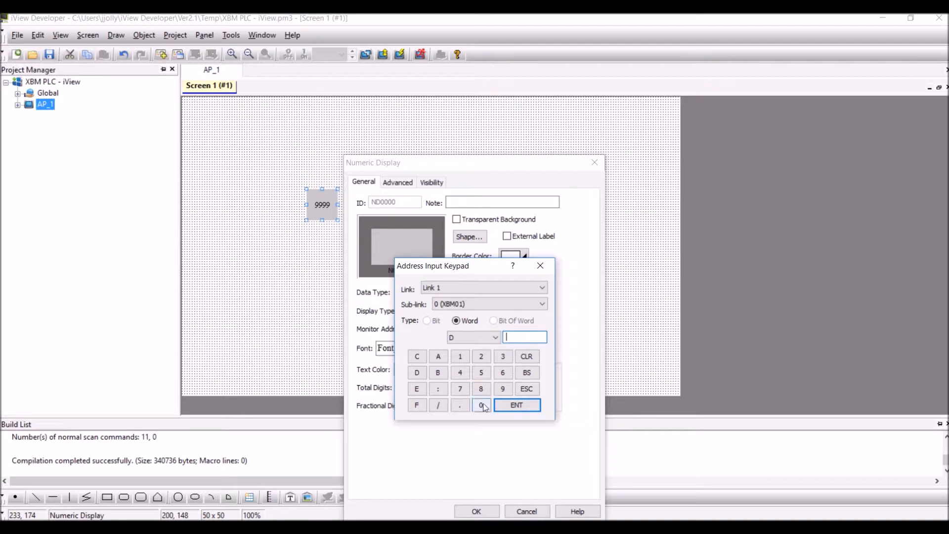
{"action": "left_click", "coordinate": [516, 406]}
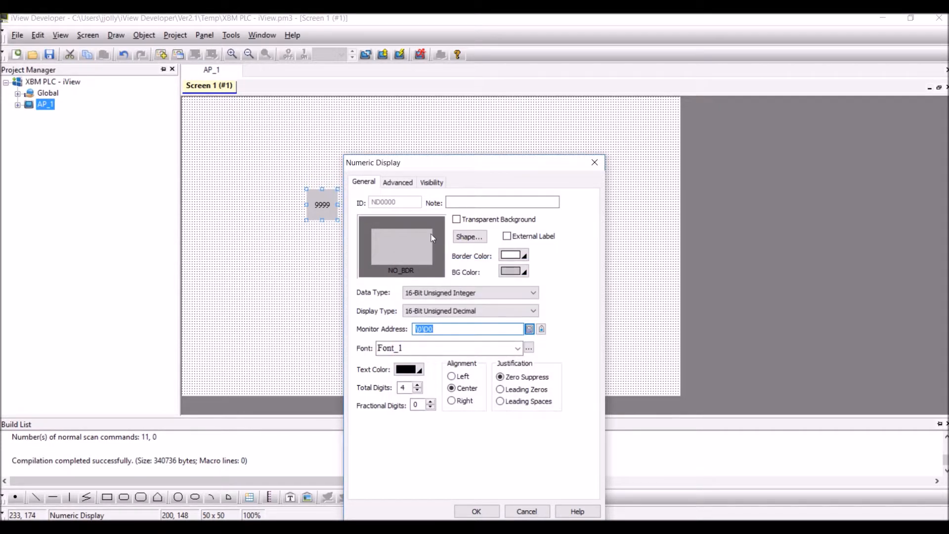
- Give the display an external label above the value showing the monitored address, and apply
{"action": "left_click", "coordinate": [507, 236]}
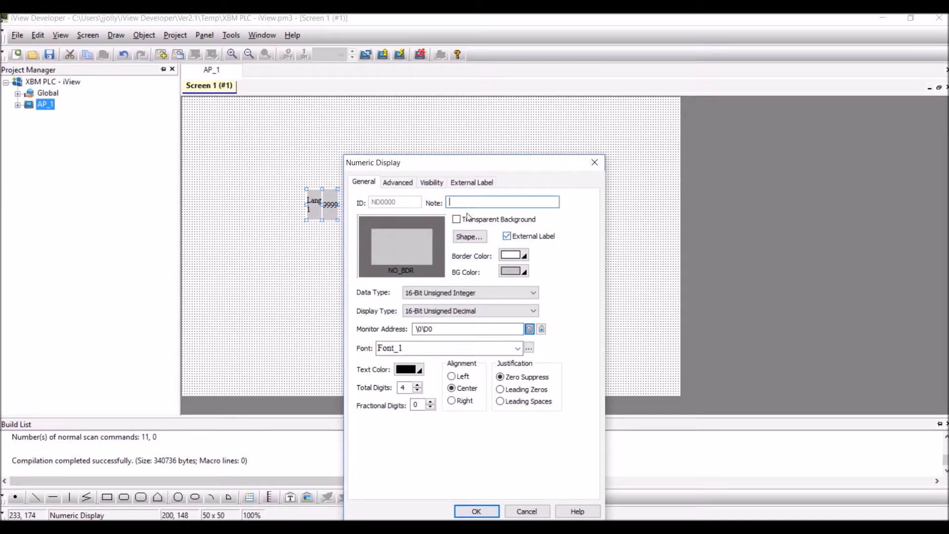
{"action": "left_click", "coordinate": [472, 182]}
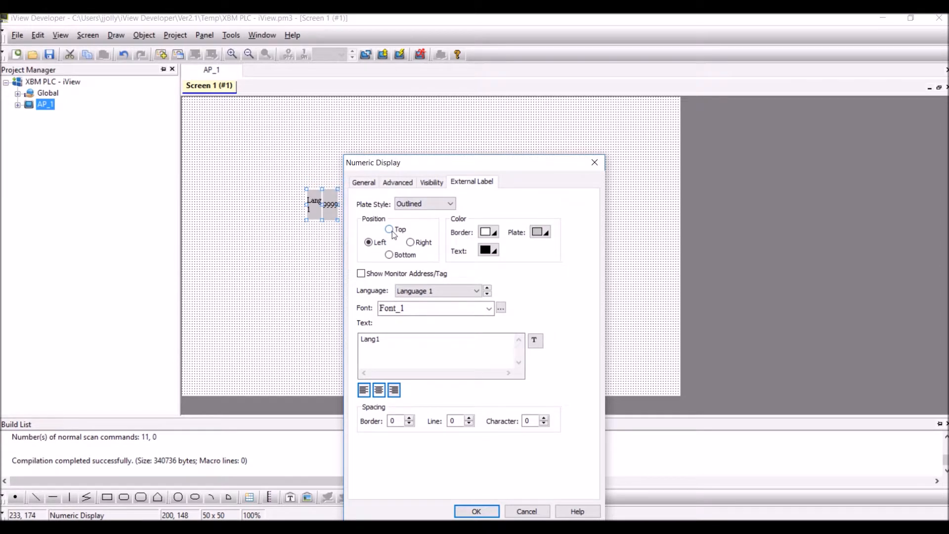
{"action": "left_click", "coordinate": [389, 228]}
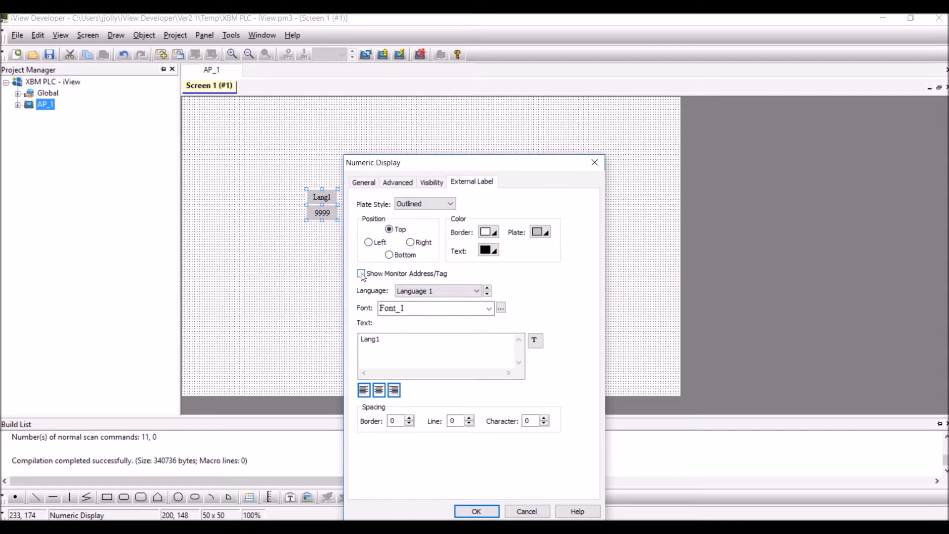
{"action": "left_click", "coordinate": [361, 273]}
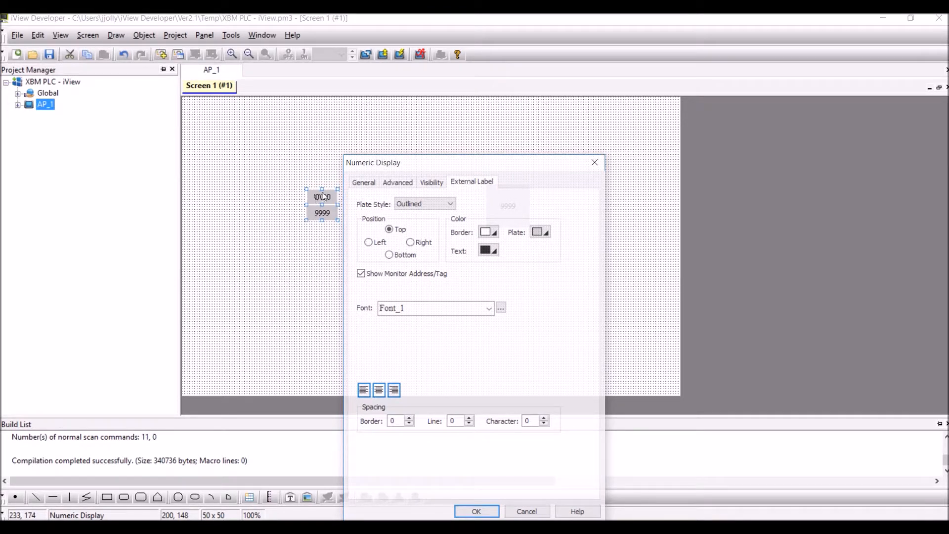
{"action": "left_click", "coordinate": [363, 182]}
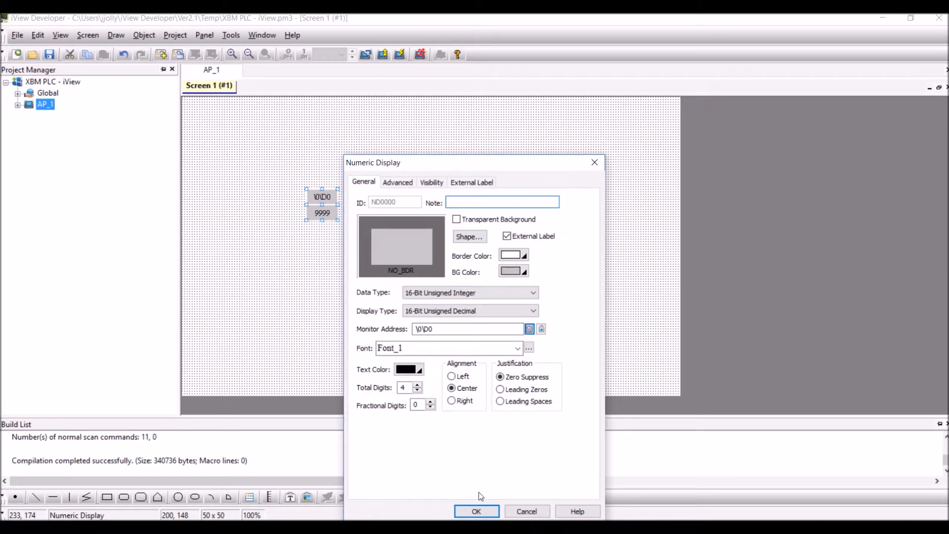
{"action": "left_click", "coordinate": [476, 512]}
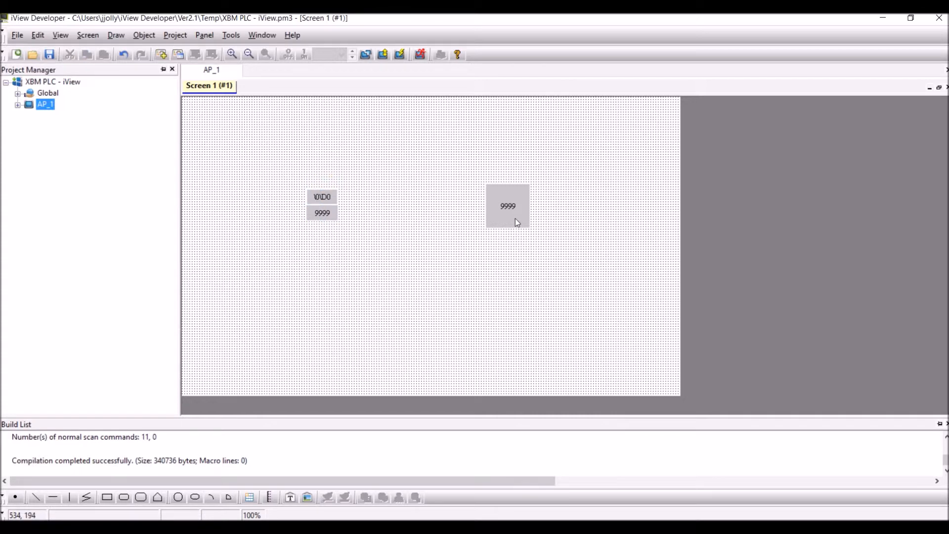
- Set the second box's write address to Link 1 D1
{"action": "double_click", "coordinate": [507, 205]}
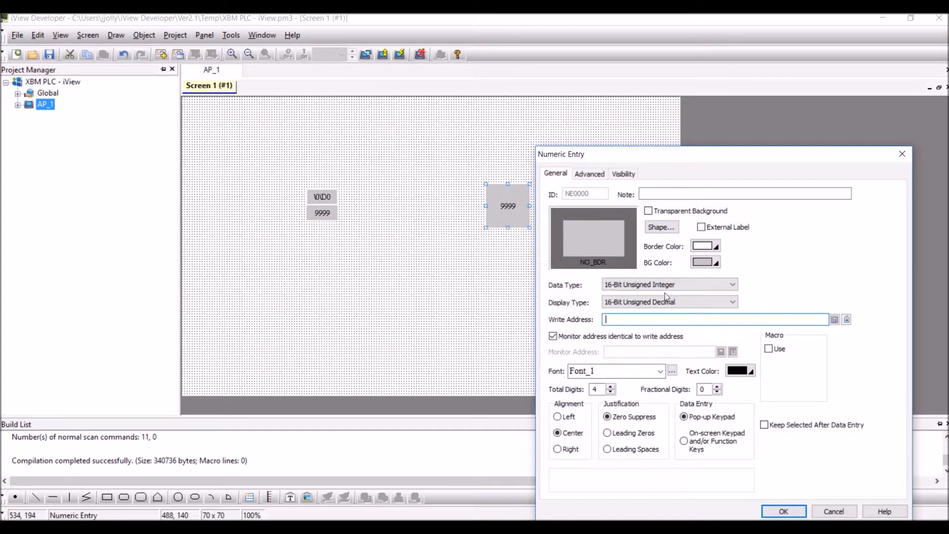
{"action": "left_click", "coordinate": [834, 319]}
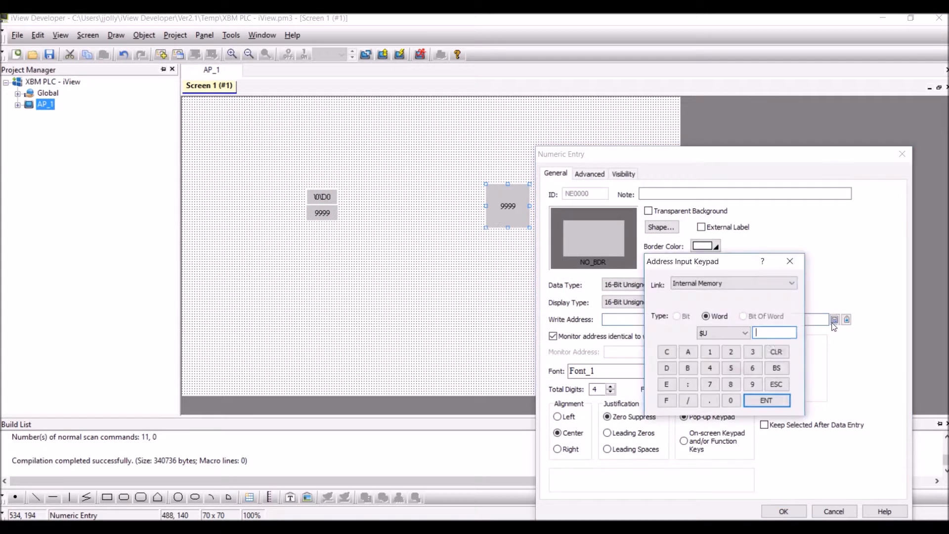
{"action": "left_click", "coordinate": [790, 282]}
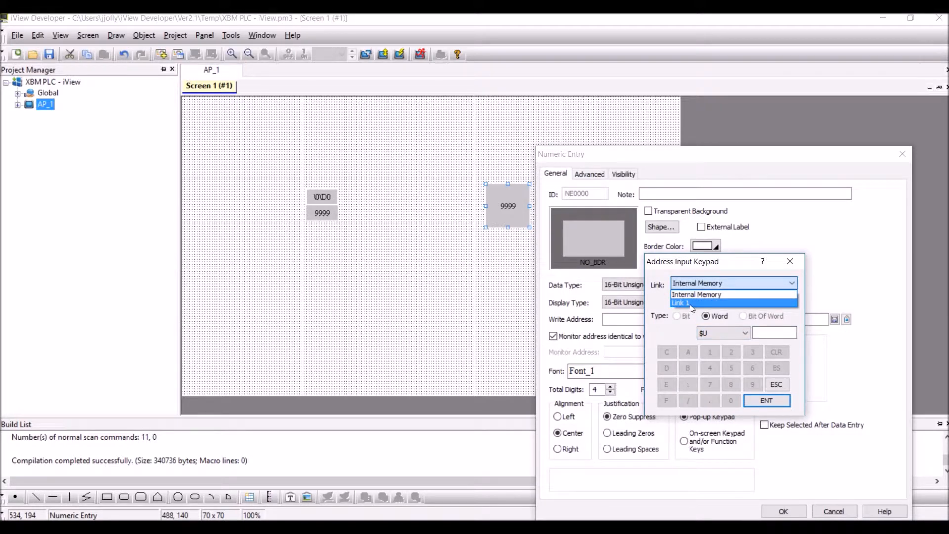
{"action": "left_click", "coordinate": [680, 303]}
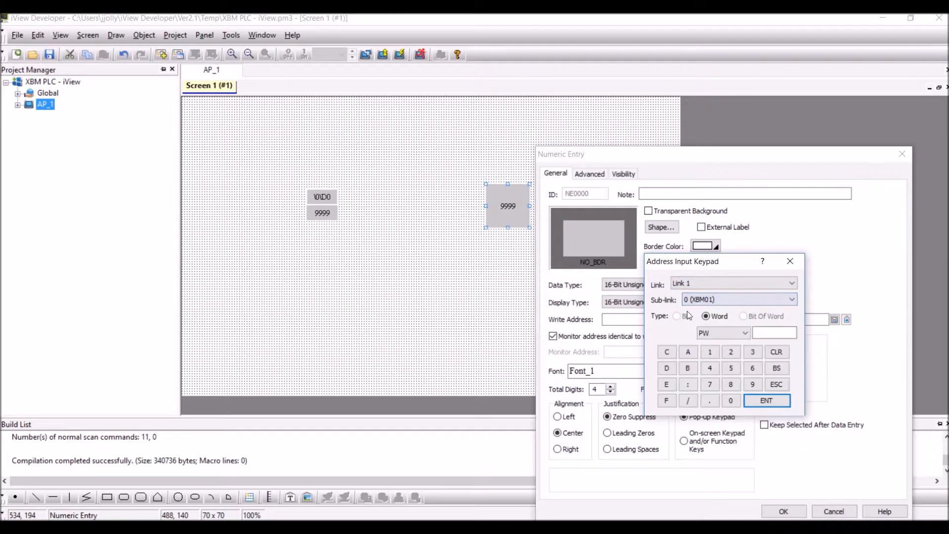
{"action": "left_click", "coordinate": [723, 333]}
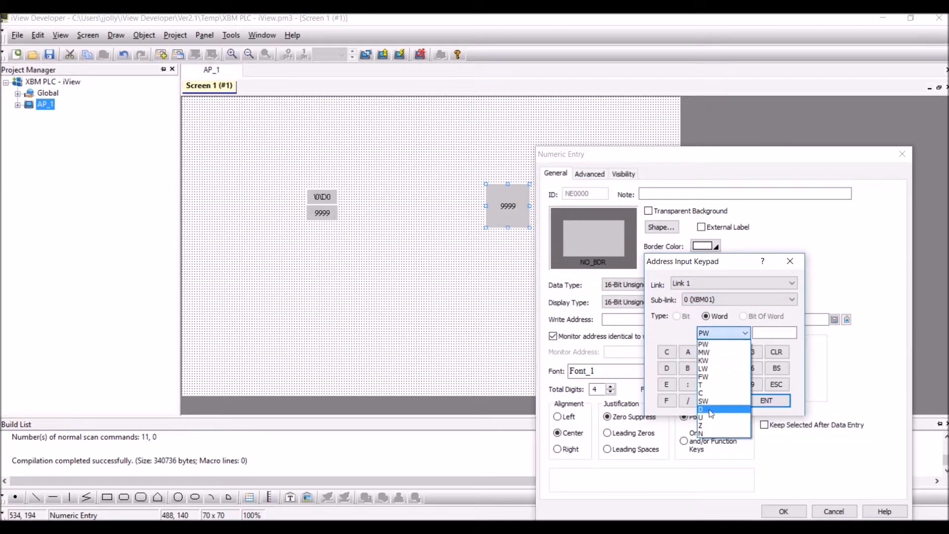
{"action": "left_click", "coordinate": [701, 410]}
{"action": "type", "text": "1"}
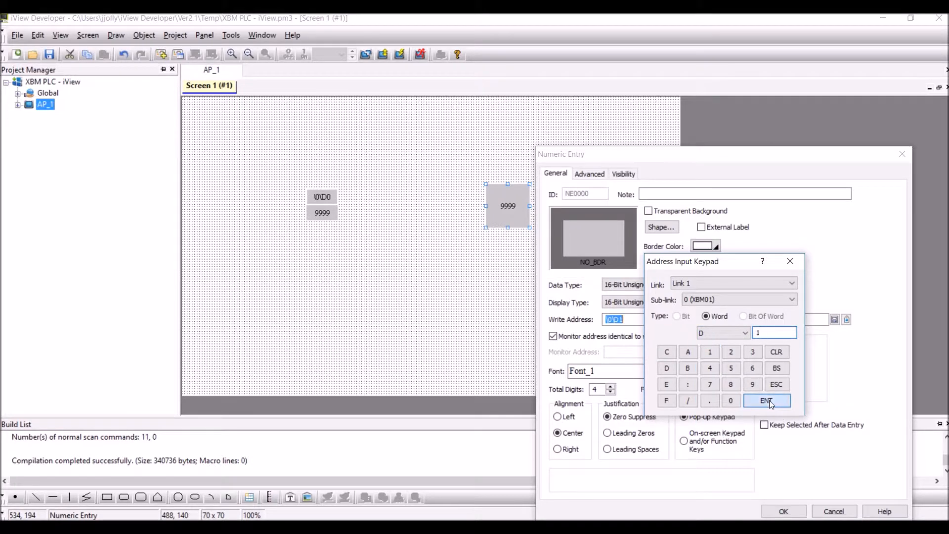
{"action": "left_click", "coordinate": [766, 401]}
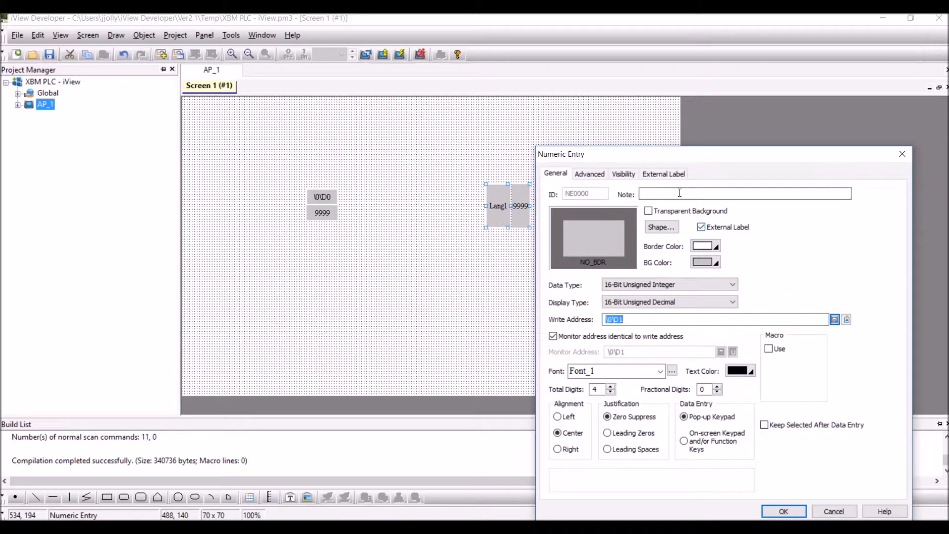
- Label the entry with its address above, give it a raised button shape, and select both objects
{"action": "left_click", "coordinate": [663, 174]}
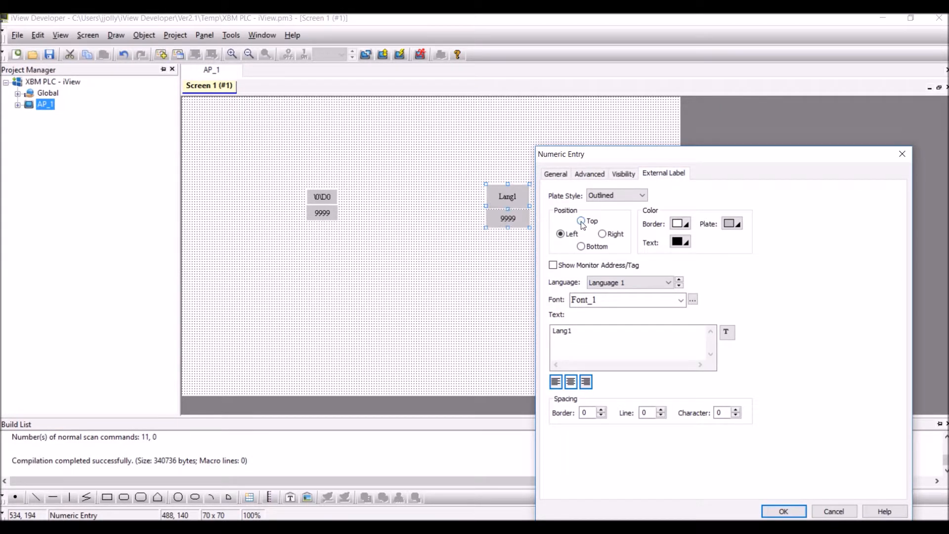
{"action": "left_click", "coordinate": [580, 221]}
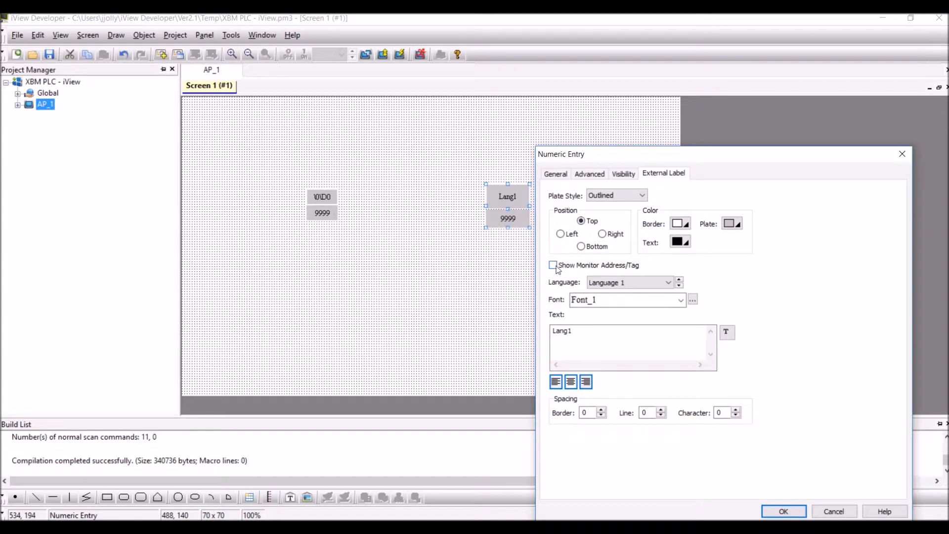
{"action": "left_click", "coordinate": [552, 265]}
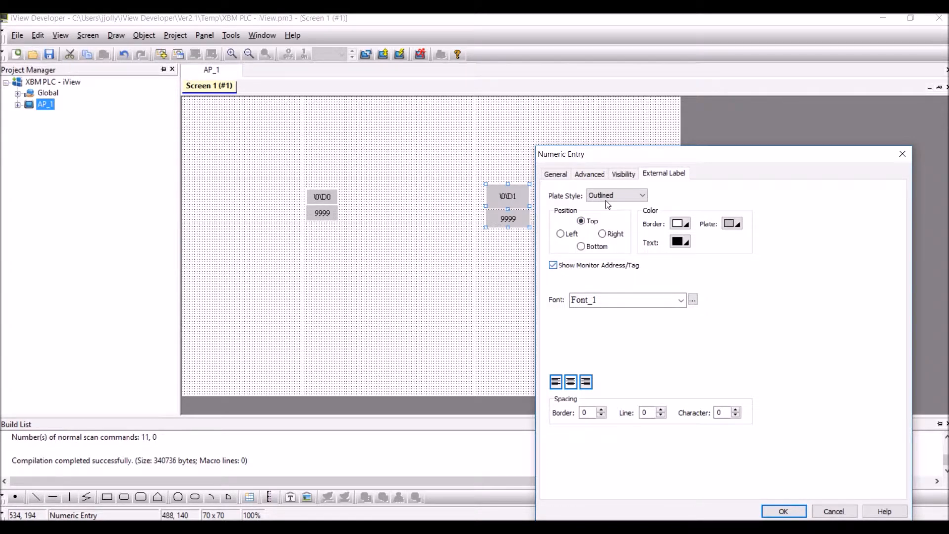
{"action": "left_click", "coordinate": [555, 174]}
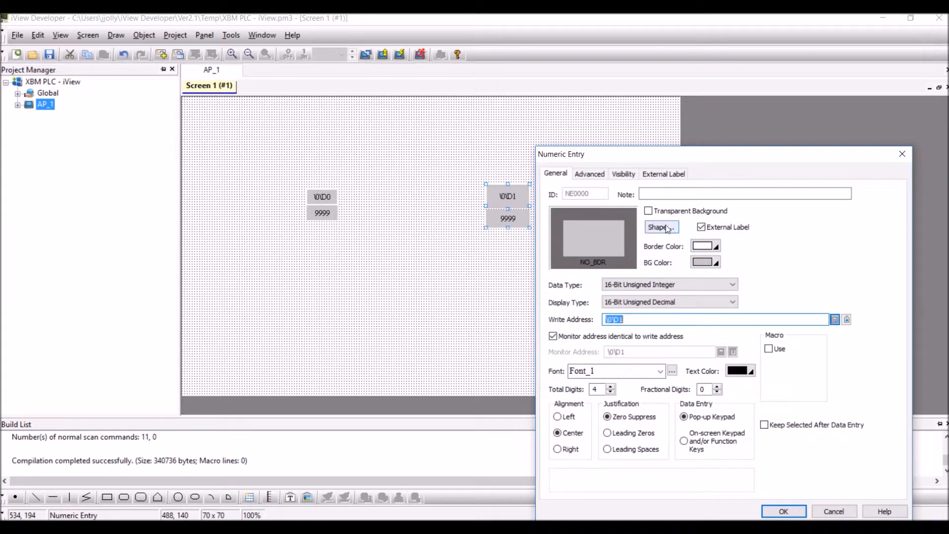
{"action": "left_click", "coordinate": [659, 227]}
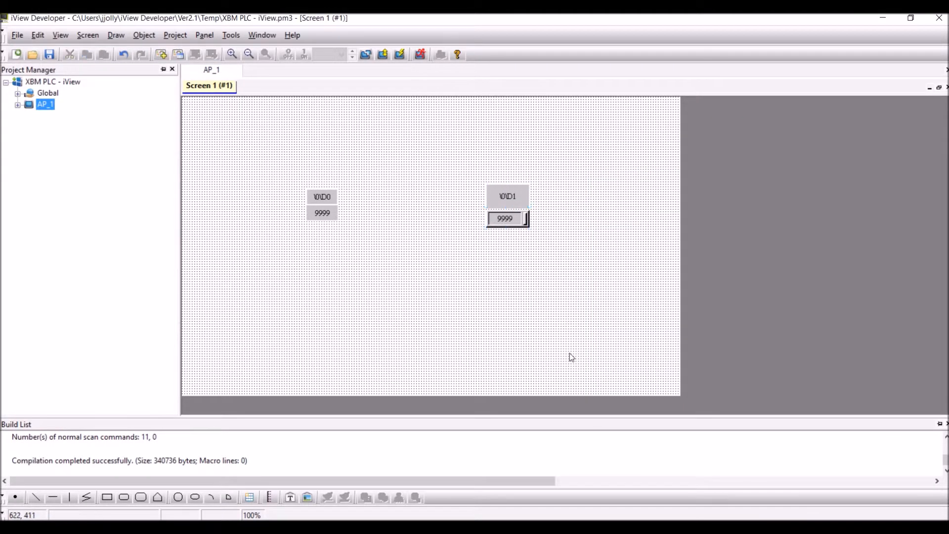
{"action": "left_click", "coordinate": [506, 217]}
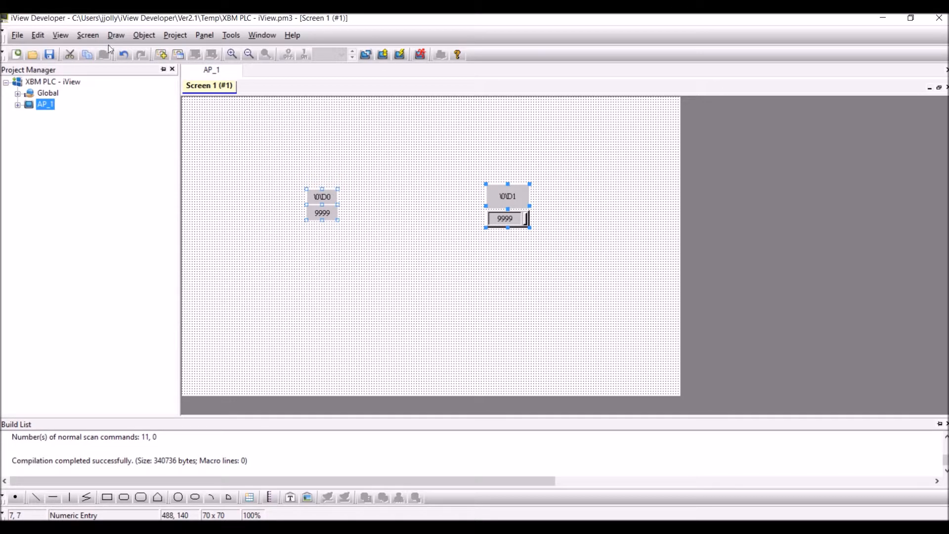
- Bring up the Edit arrange commands for the two selected value objects
{"action": "left_click", "coordinate": [37, 34]}
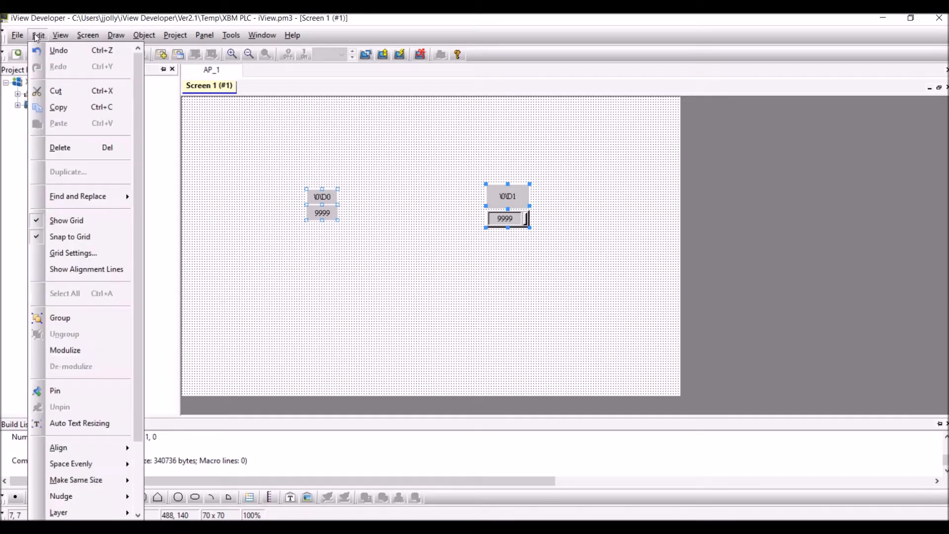
{"action": "mouse_move", "coordinate": [71, 464]}
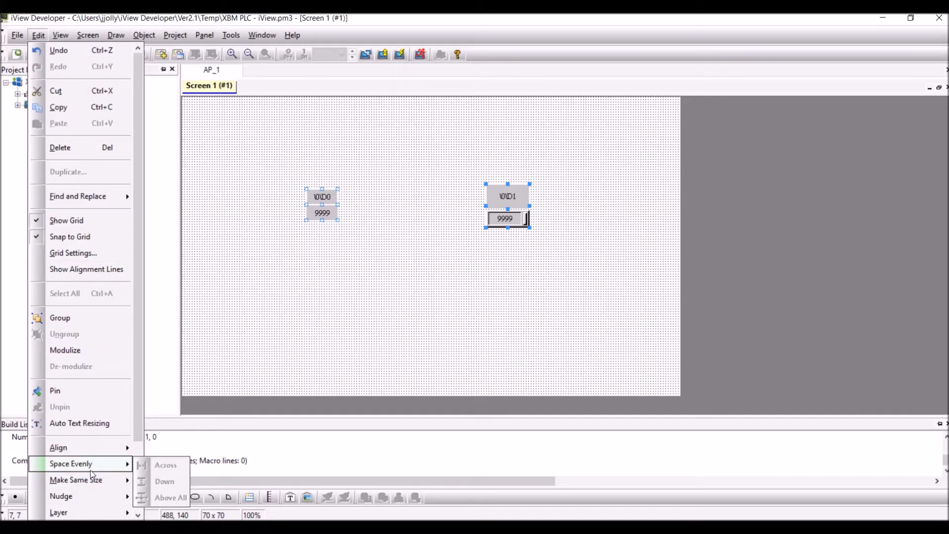
{"action": "mouse_move", "coordinate": [76, 480]}
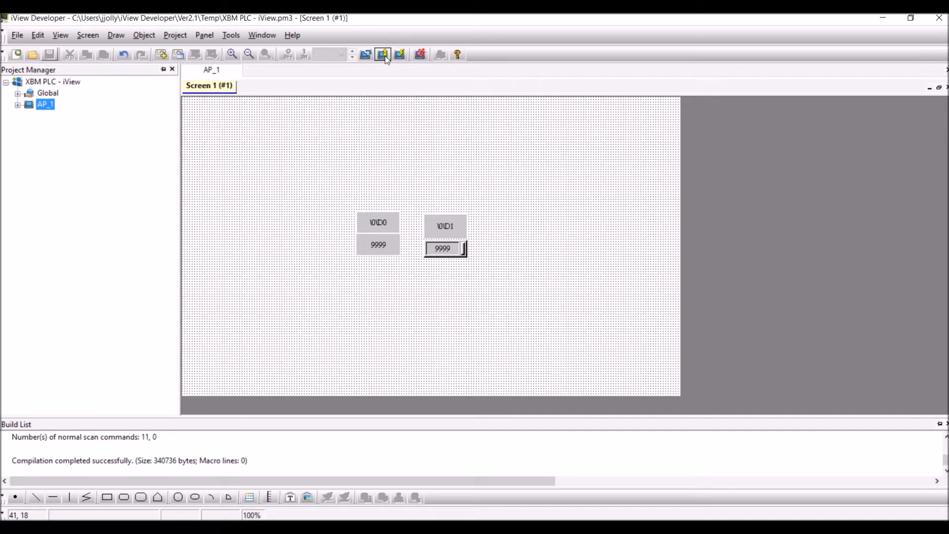
- Download the application to the panel over Ethernet at 10.0.100.2 and close the finished window
{"action": "left_click", "coordinate": [383, 54]}
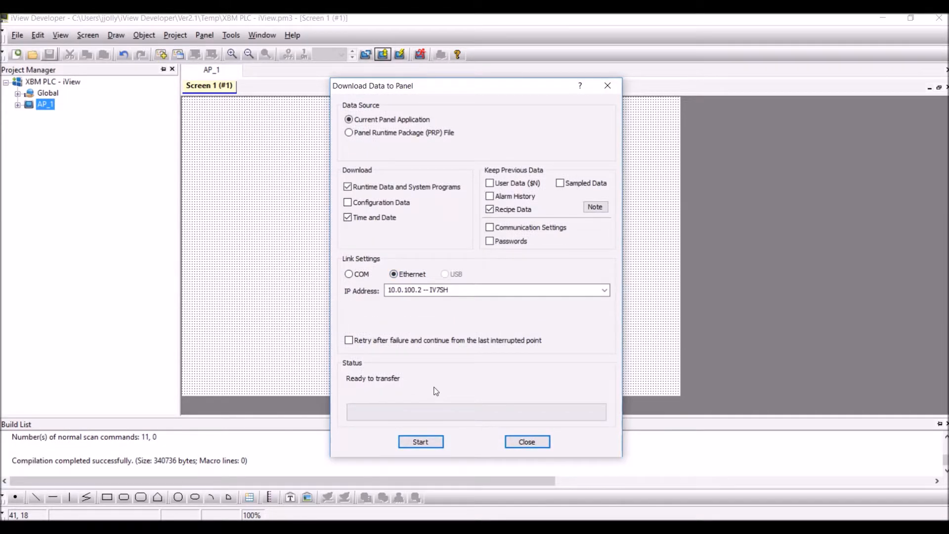
{"action": "left_click", "coordinate": [421, 441]}
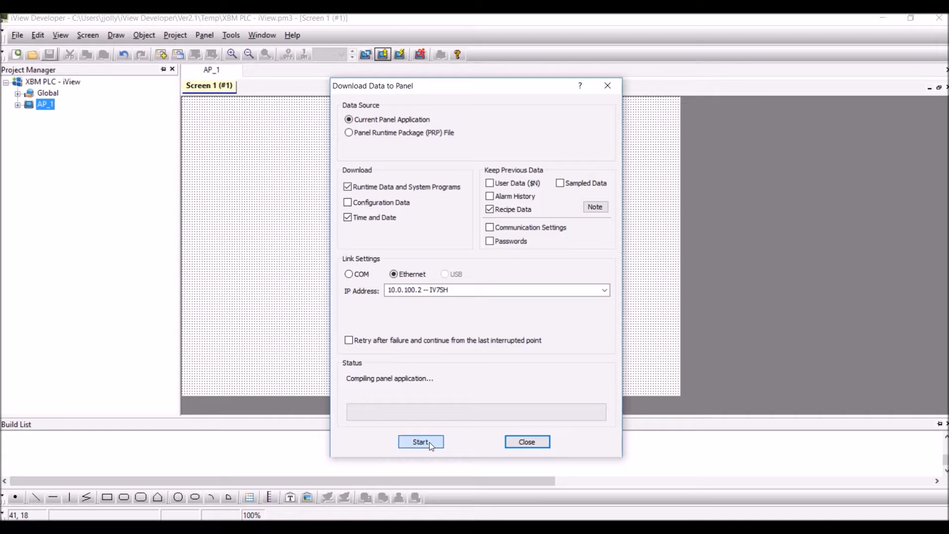
{"action": "left_click", "coordinate": [420, 441]}
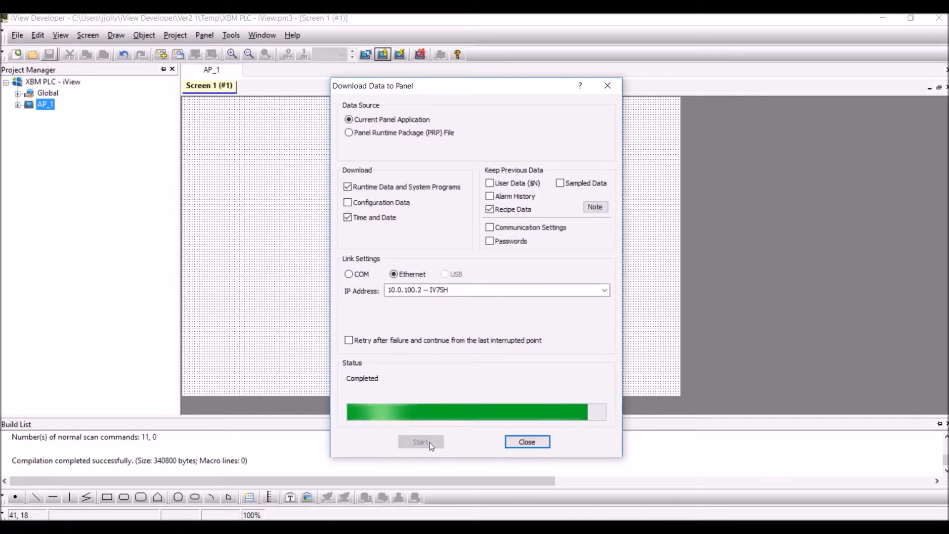
{"action": "left_click", "coordinate": [526, 441]}
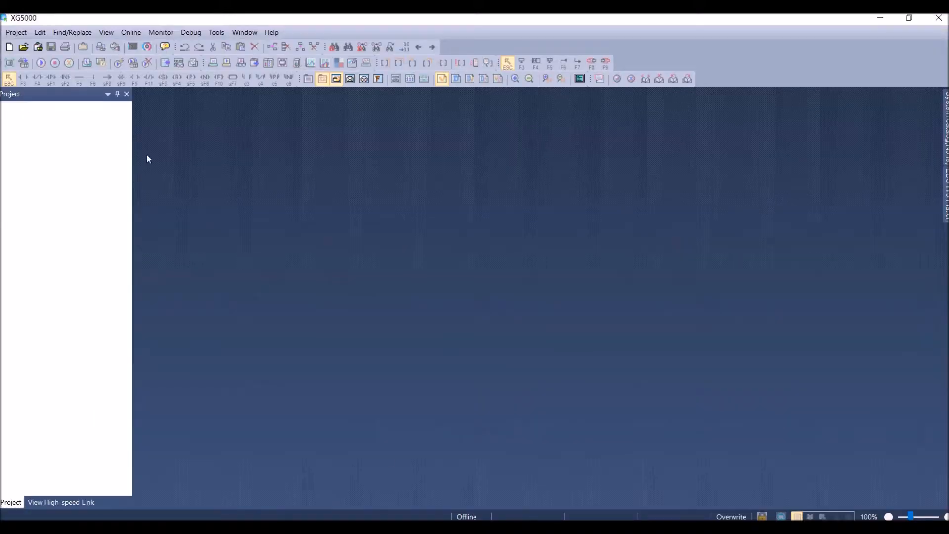
- Create a new XG5000 project 'iView - XBM Communication' and open its empty scan program
{"action": "left_click", "coordinate": [17, 32]}
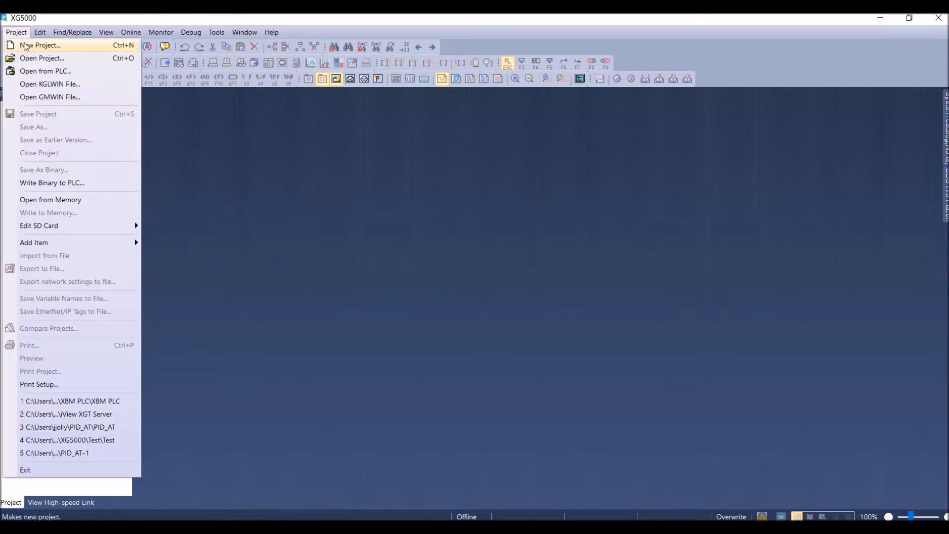
{"action": "left_click", "coordinate": [39, 45]}
{"action": "type", "text": "iView -"}
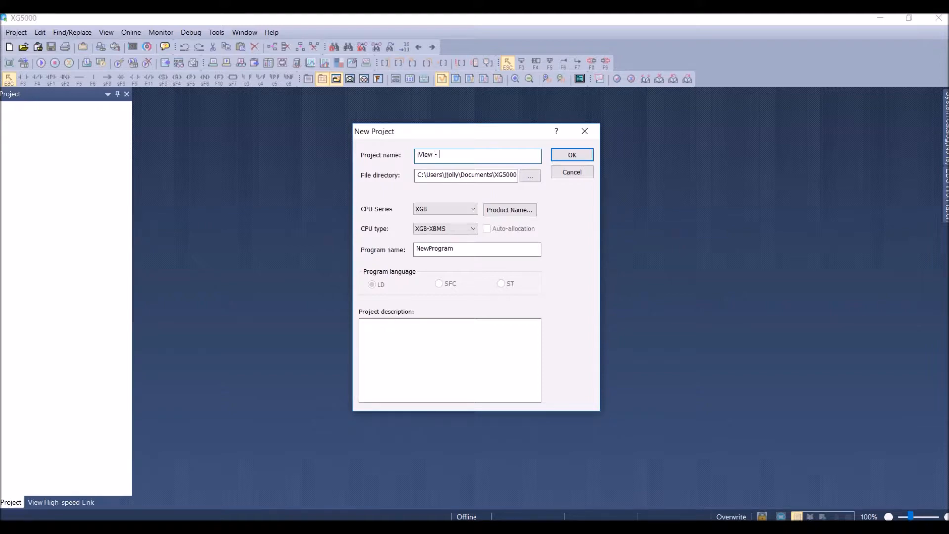
{"action": "type", "text": "XBM Communication"}
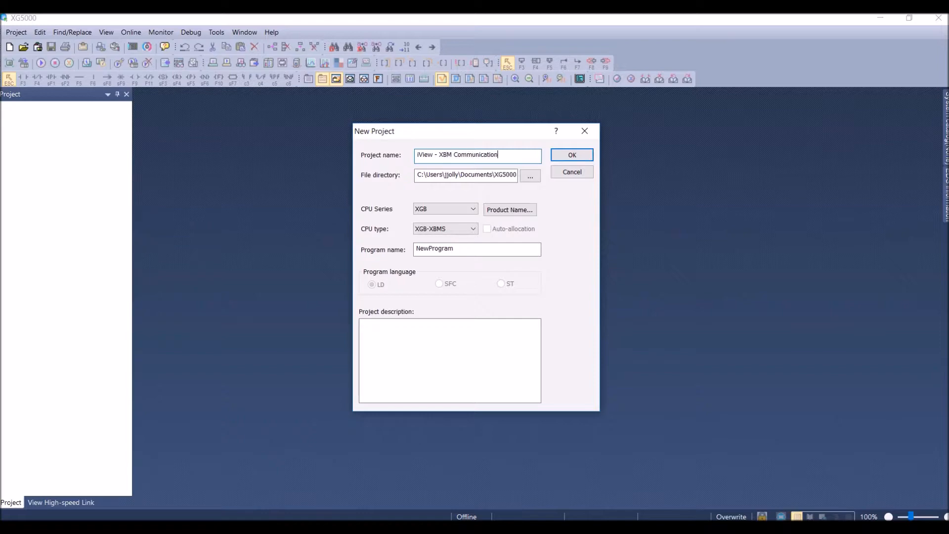
{"action": "left_click", "coordinate": [569, 155]}
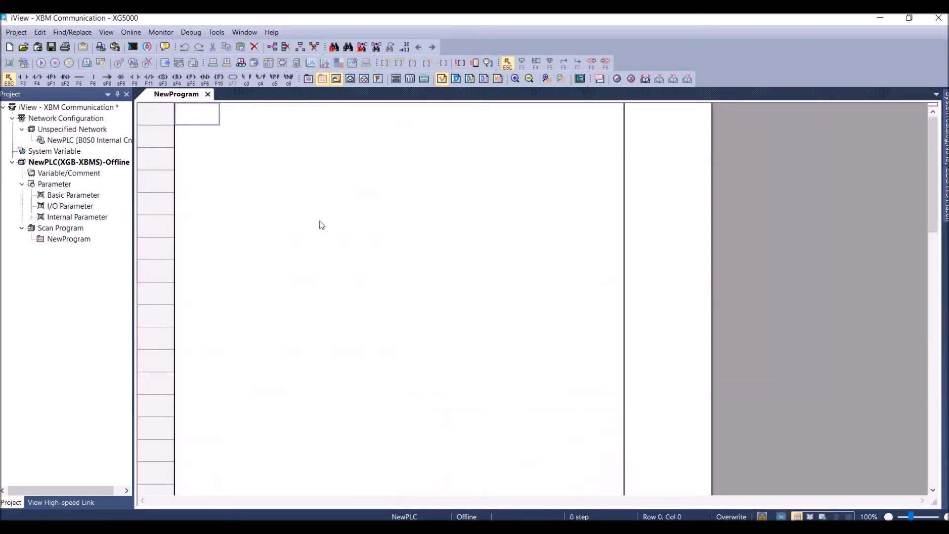
- Finish rung 0 of the ladder with an END instruction
{"action": "left_click", "coordinate": [286, 159]}
{"action": "type", "text": "END"}
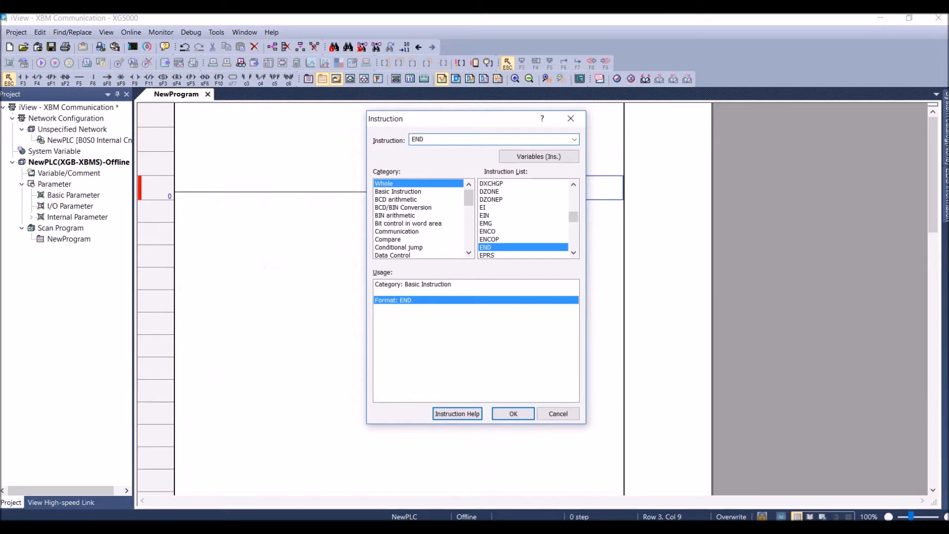
{"action": "left_click", "coordinate": [512, 413]}
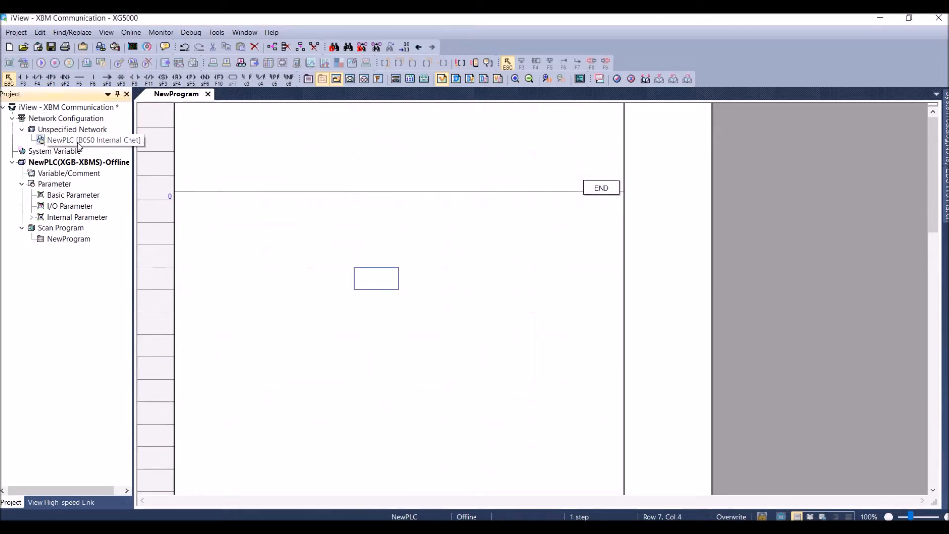
- Set the internal Cnet channel 2 station number to 1
{"action": "double_click", "coordinate": [94, 140]}
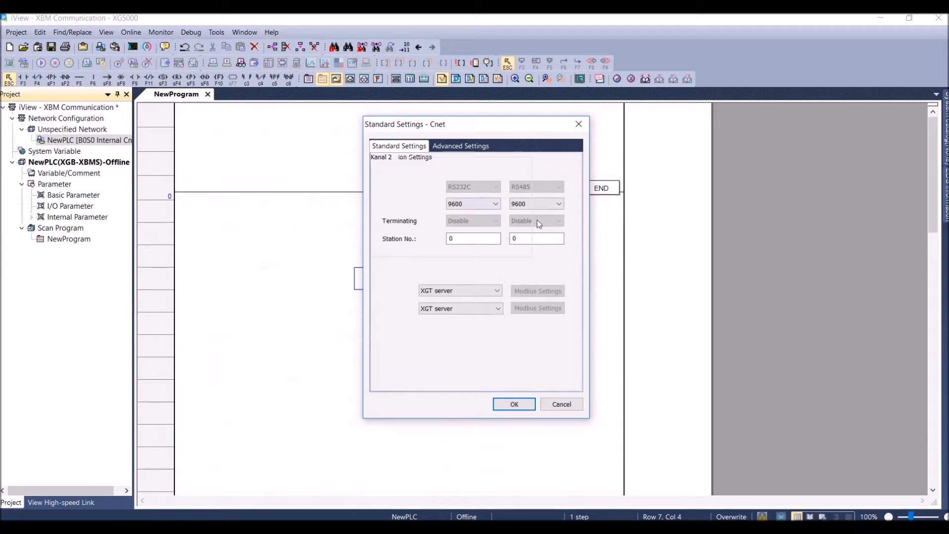
{"action": "left_click", "coordinate": [536, 238]}
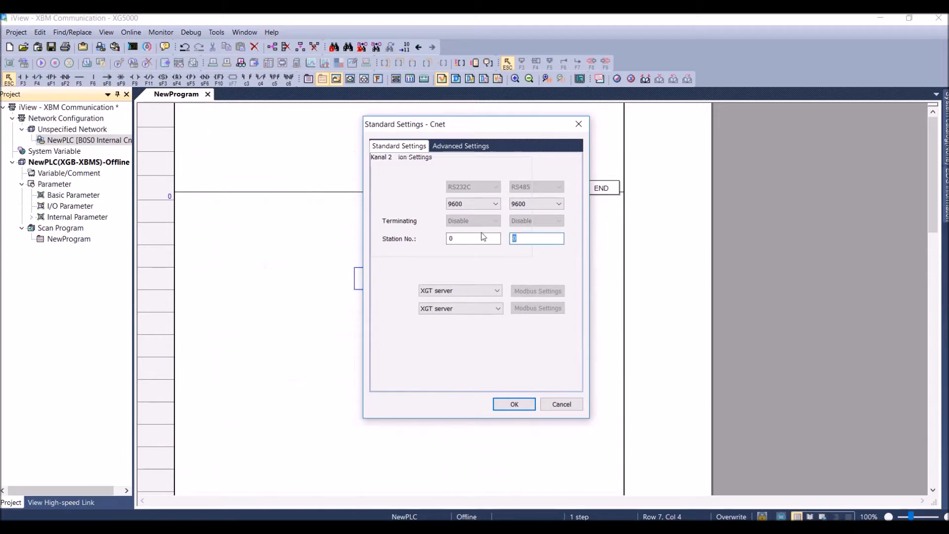
{"action": "type", "text": "1"}
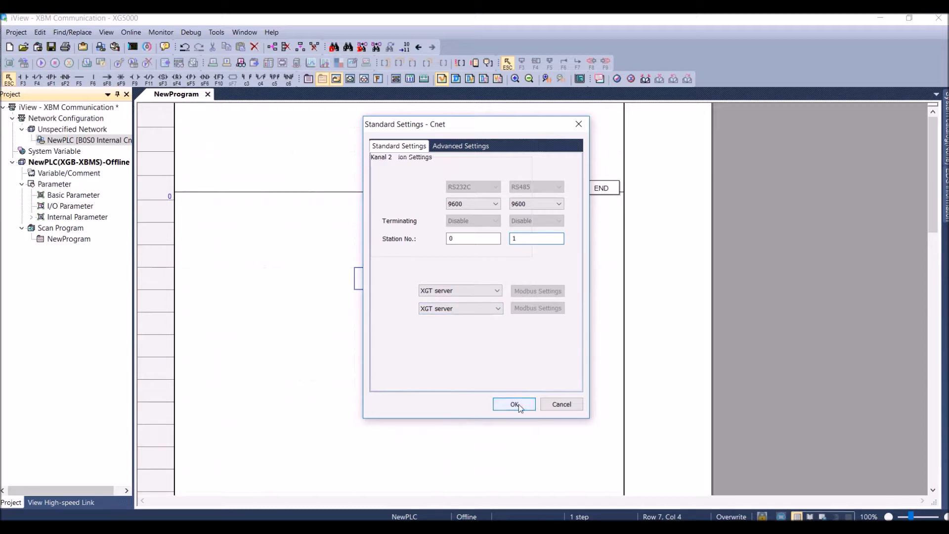
{"action": "left_click", "coordinate": [513, 404]}
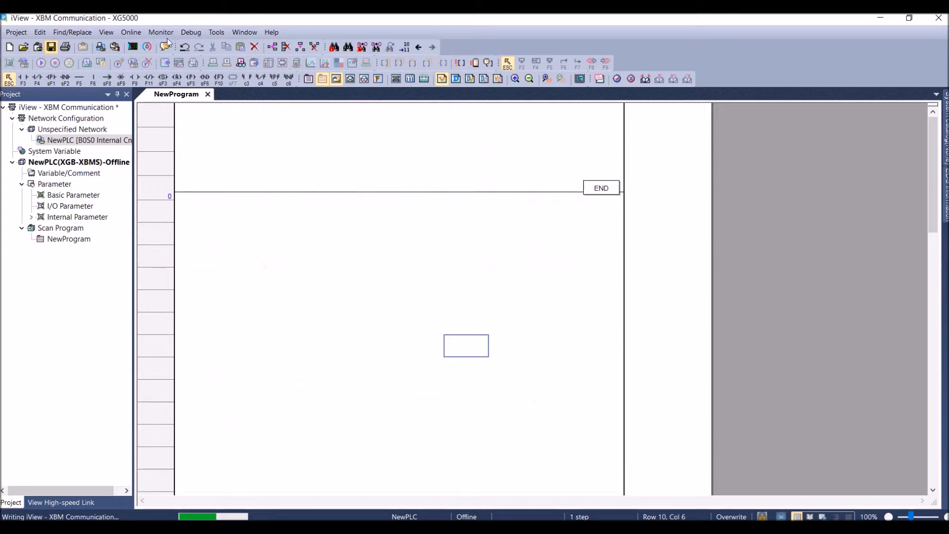
- Connect to the PLC and write the program and parameters to it
{"action": "left_click", "coordinate": [160, 32]}
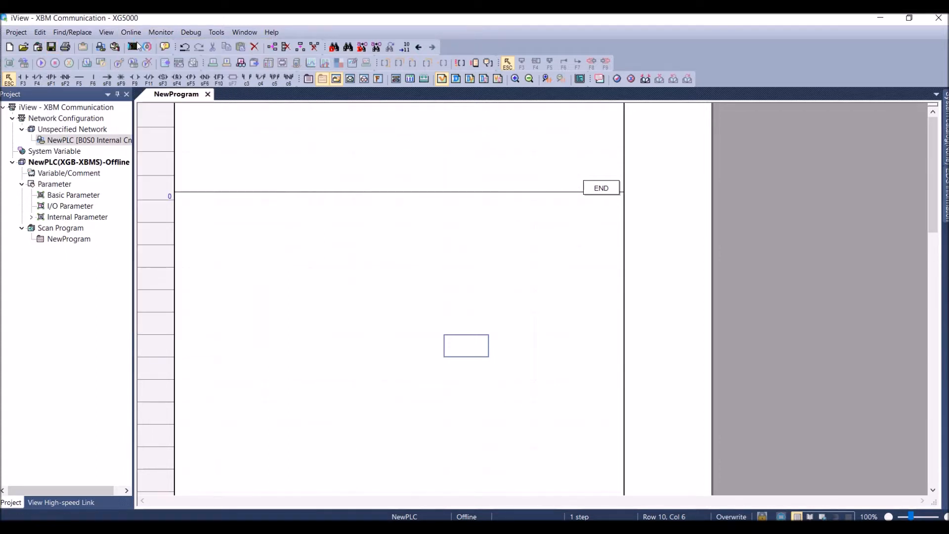
{"action": "left_click", "coordinate": [130, 32]}
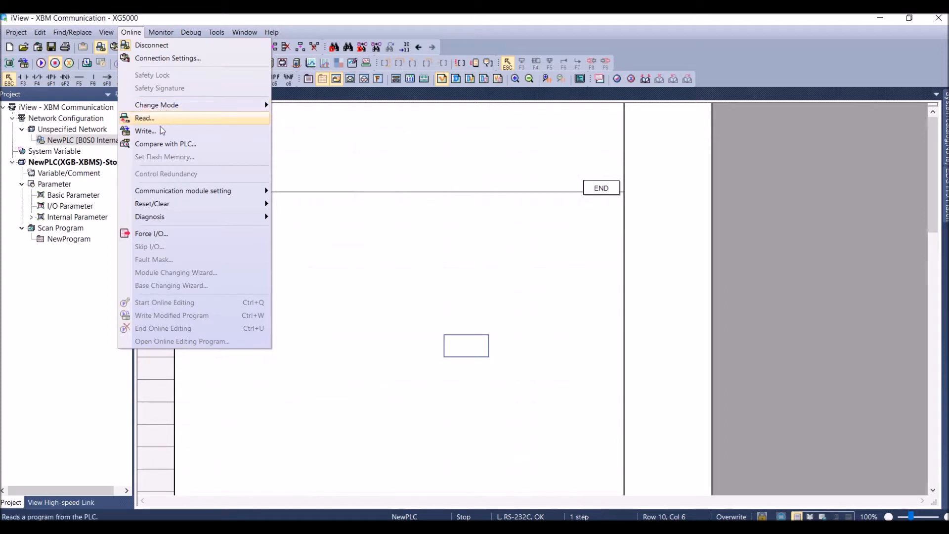
{"action": "left_click", "coordinate": [146, 131]}
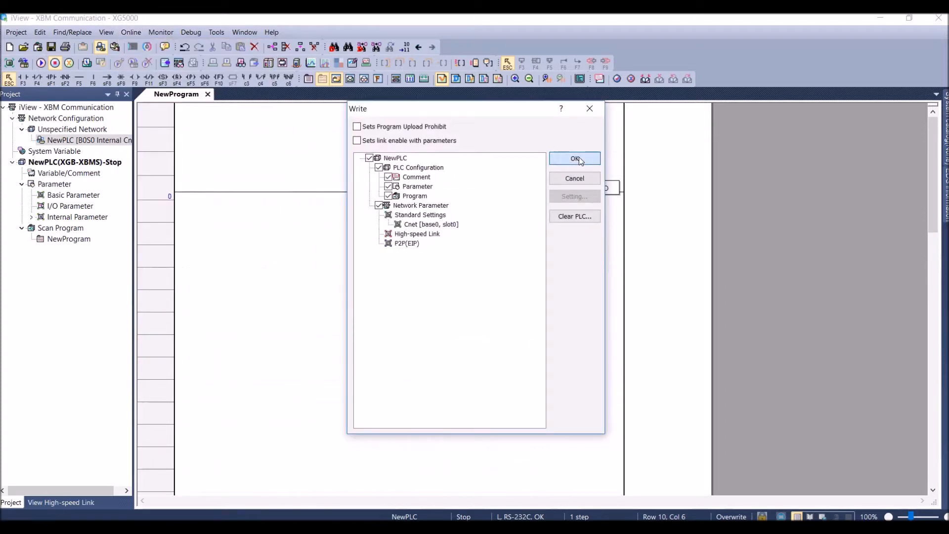
{"action": "left_click", "coordinate": [573, 158]}
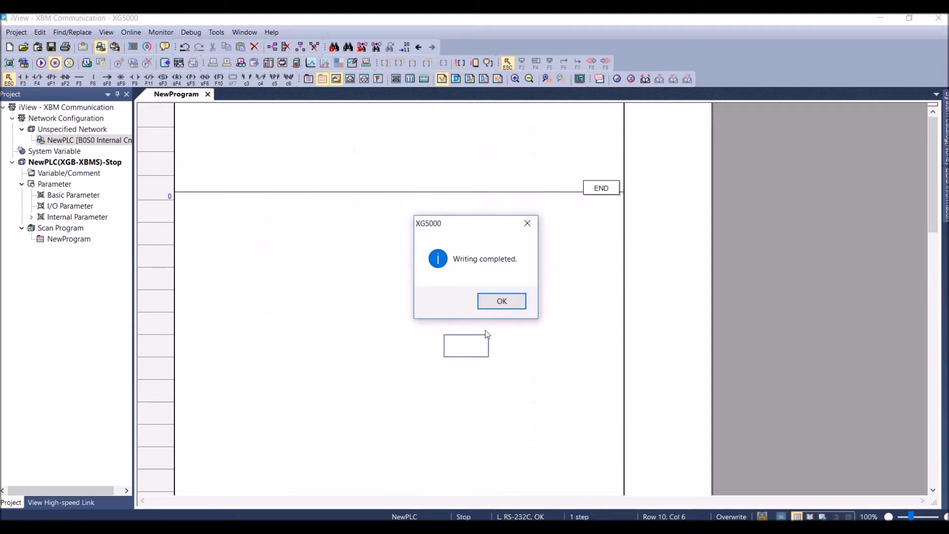
{"action": "left_click", "coordinate": [501, 300]}
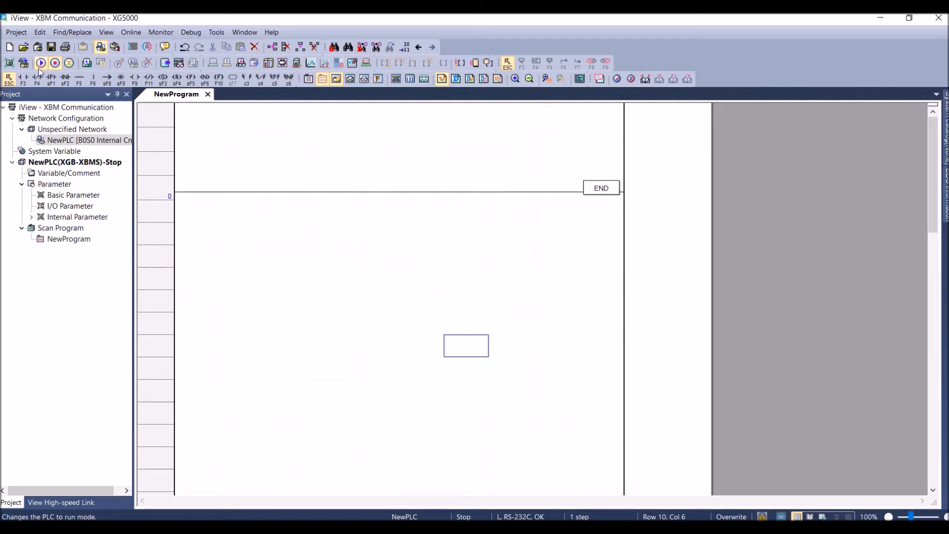
- Switch the PLC into Run mode
{"action": "left_click", "coordinate": [40, 63]}
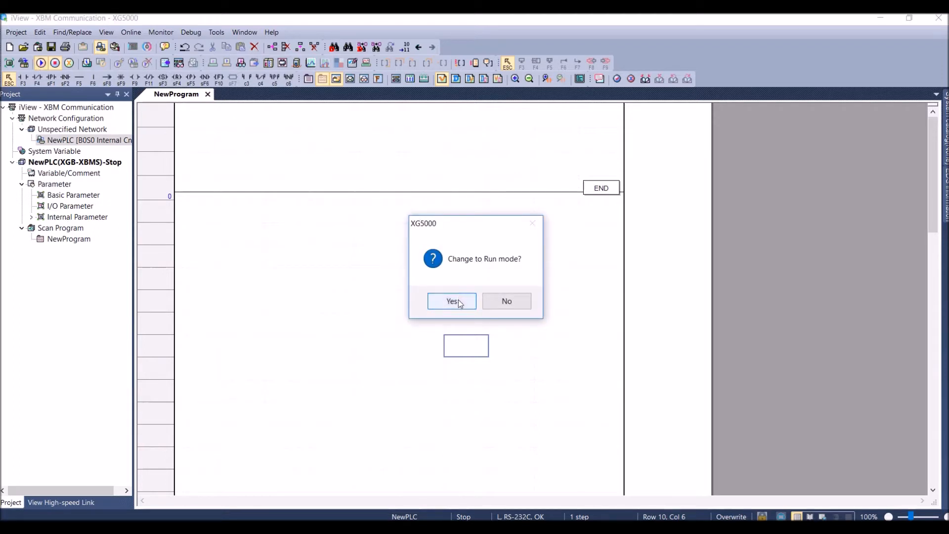
{"action": "left_click", "coordinate": [451, 301]}
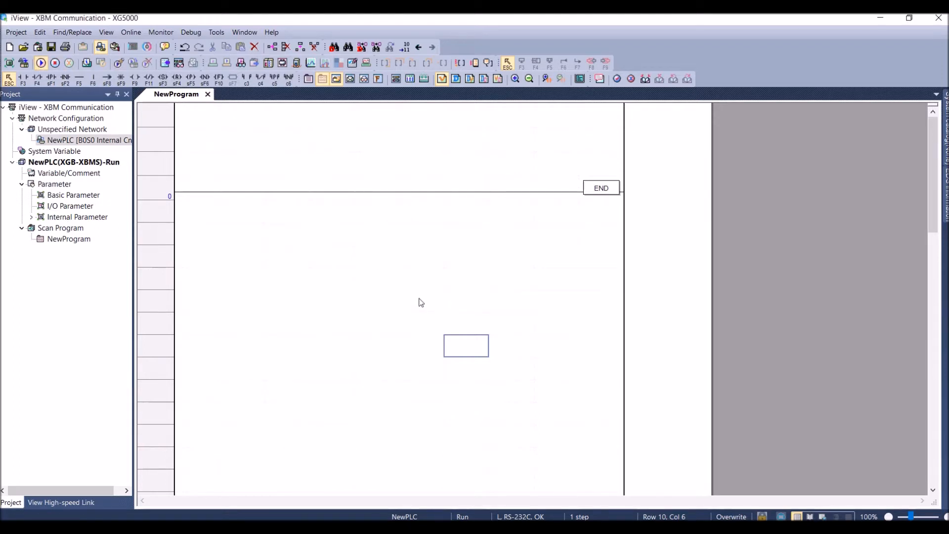
{"action": "left_click", "coordinate": [160, 31]}
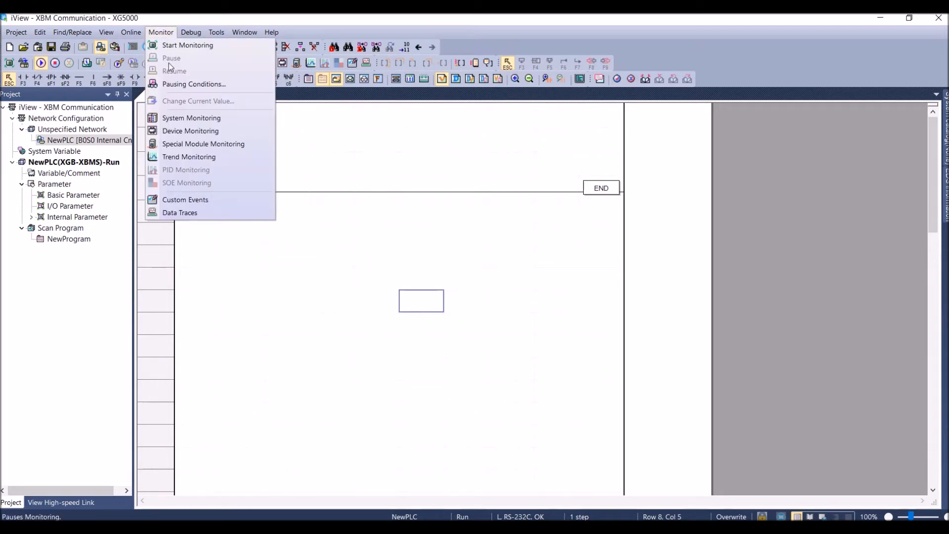
{"action": "mouse_move", "coordinate": [191, 118]}
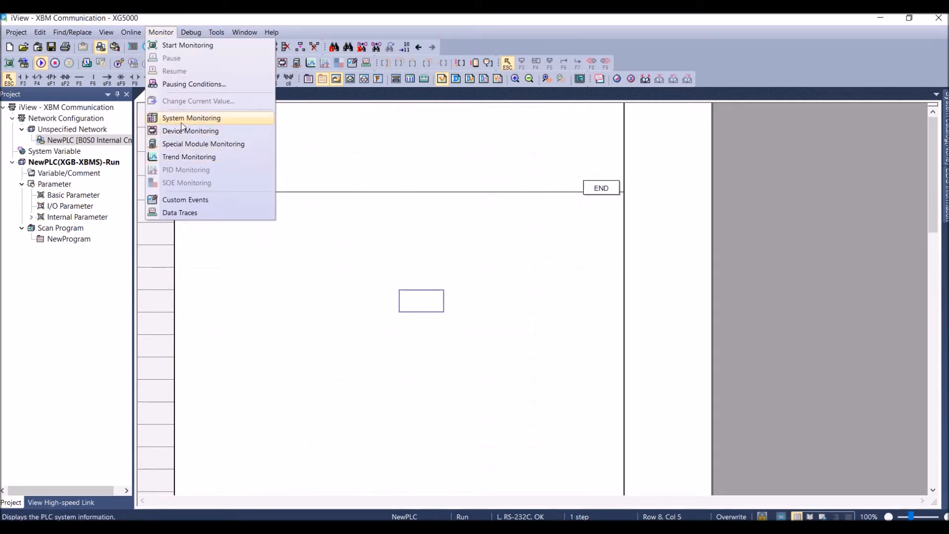
- Start Device Monitoring to watch the PLC's D registers live
{"action": "left_click", "coordinate": [189, 131]}
{"action": "type", "text": "vnc"}
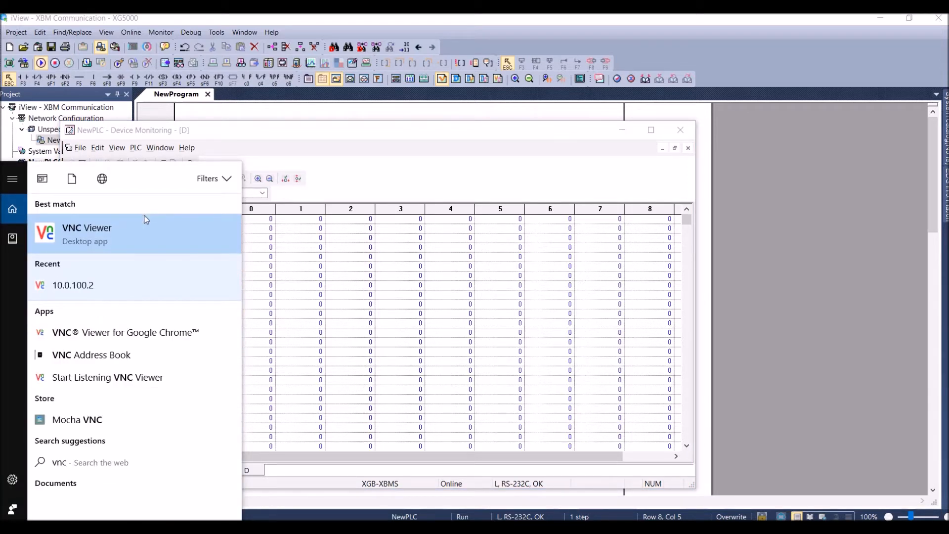
- Connect VNC Viewer to the panel at 10.0.100.2, accepting the unencrypted link and logging in
{"action": "left_click", "coordinate": [87, 233]}
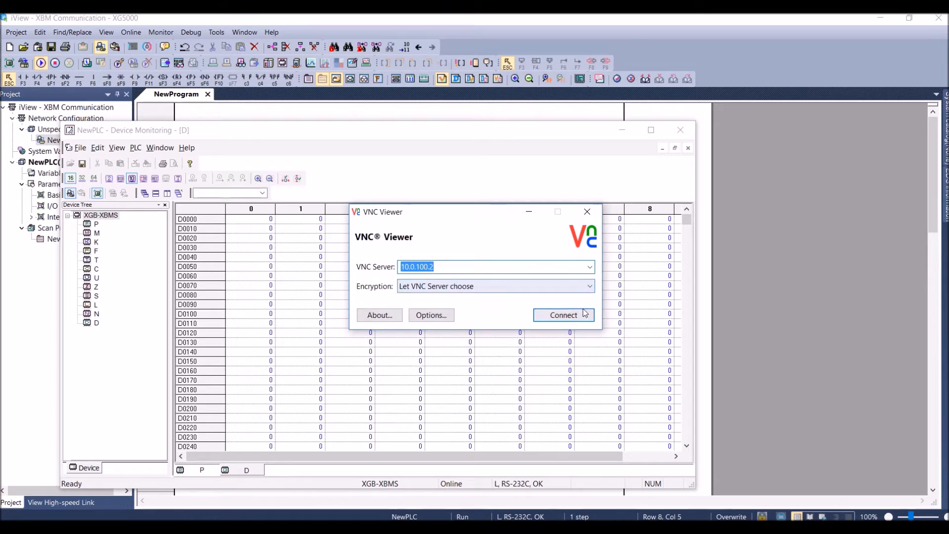
{"action": "left_click", "coordinate": [562, 315]}
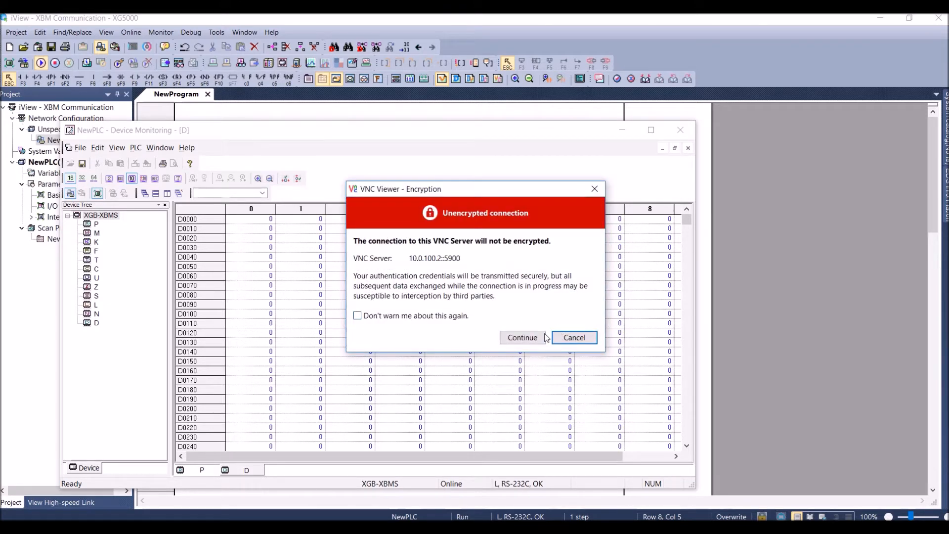
{"action": "left_click", "coordinate": [522, 338]}
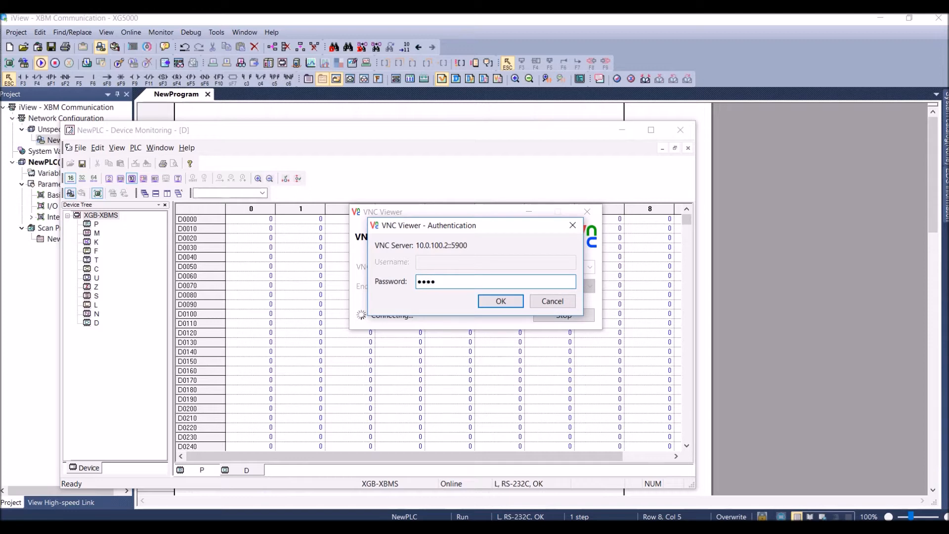
{"action": "left_click", "coordinate": [500, 300]}
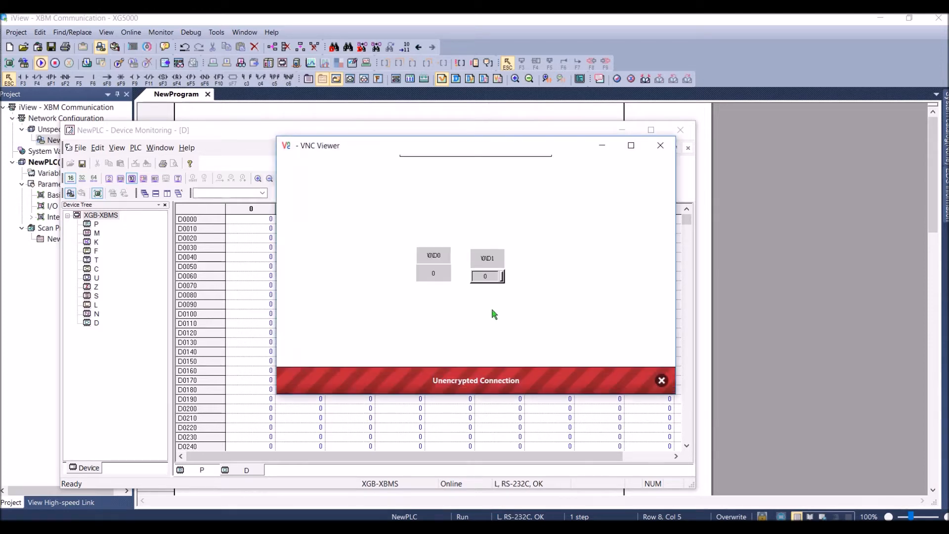
{"action": "left_click", "coordinate": [660, 145]}
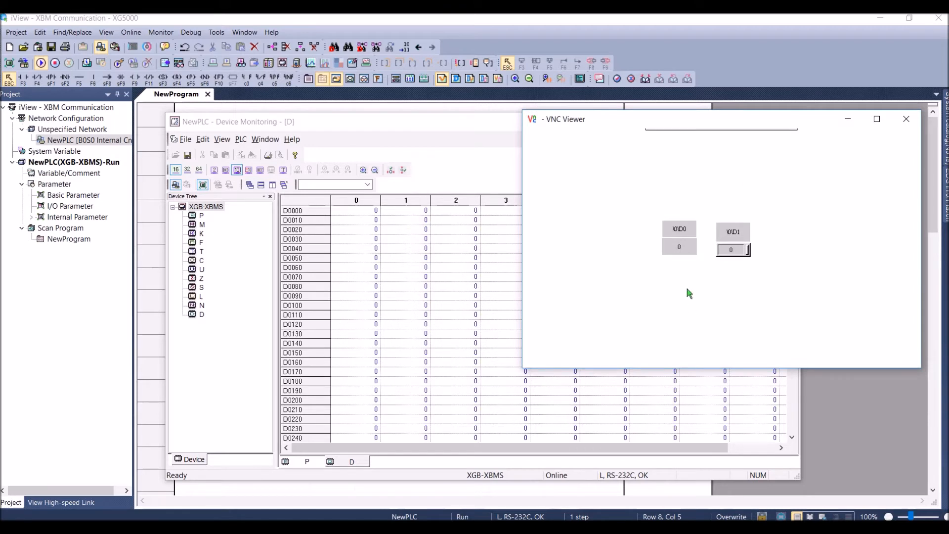
{"action": "mouse_move", "coordinate": [692, 261]}
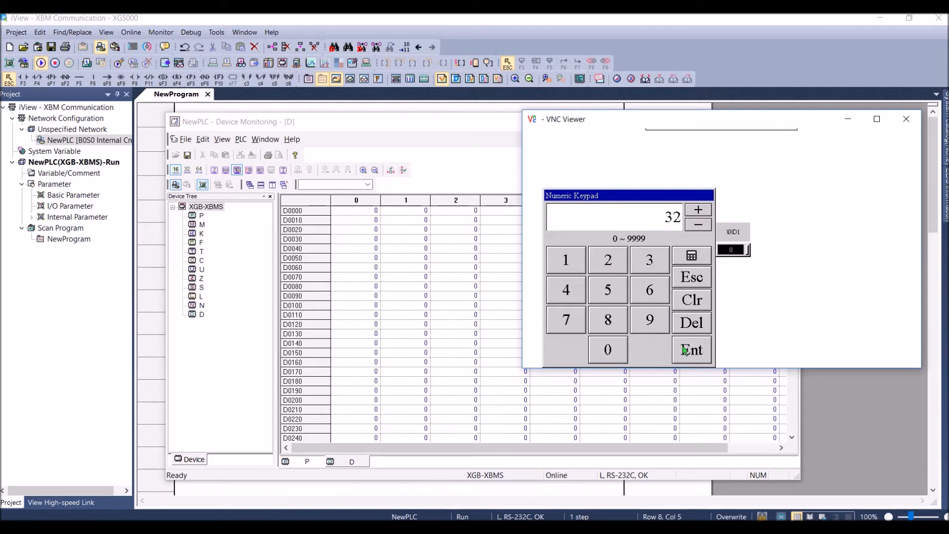
- Enter 32 in the panel's D1 field and set D0000 to 12 so it shows on the D0 display
{"action": "left_click", "coordinate": [691, 350]}
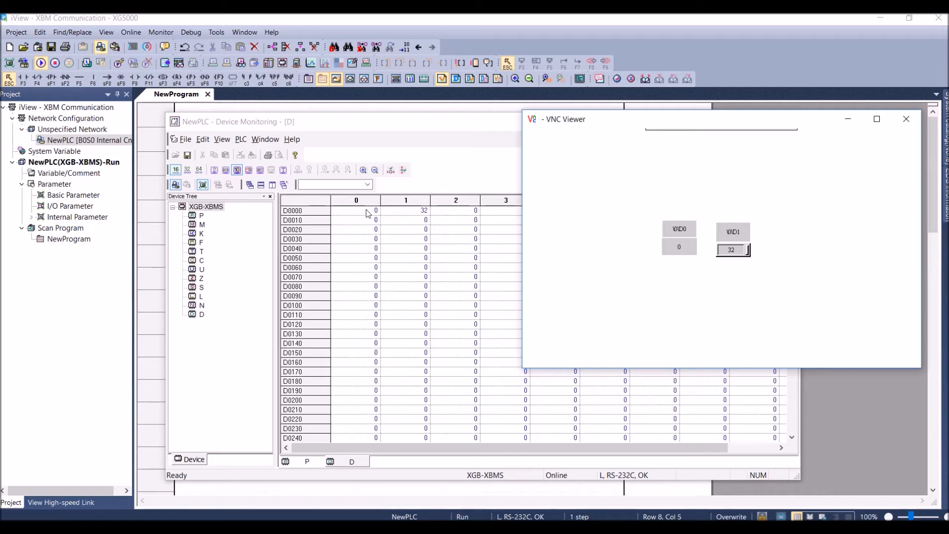
{"action": "double_click", "coordinate": [356, 210]}
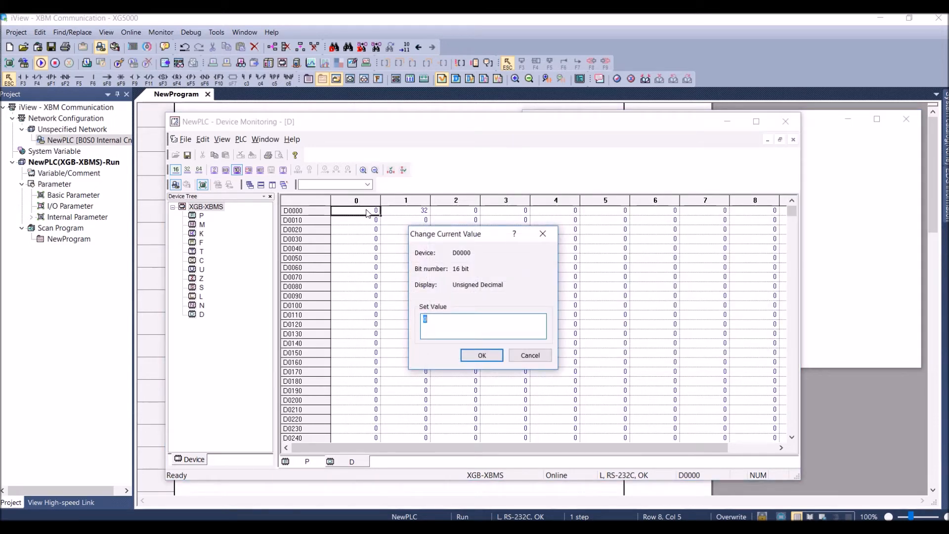
{"action": "left_click", "coordinate": [481, 355]}
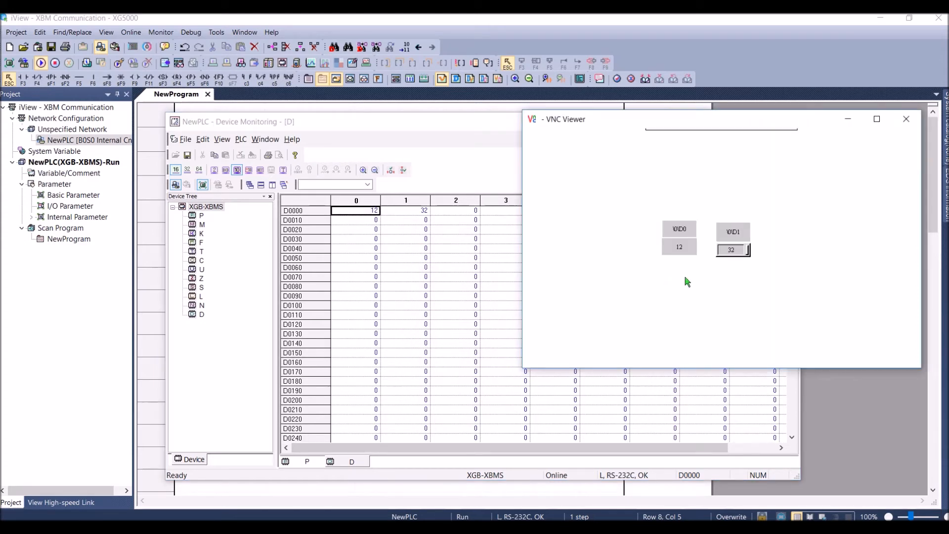
{"action": "mouse_move", "coordinate": [798, 356]}
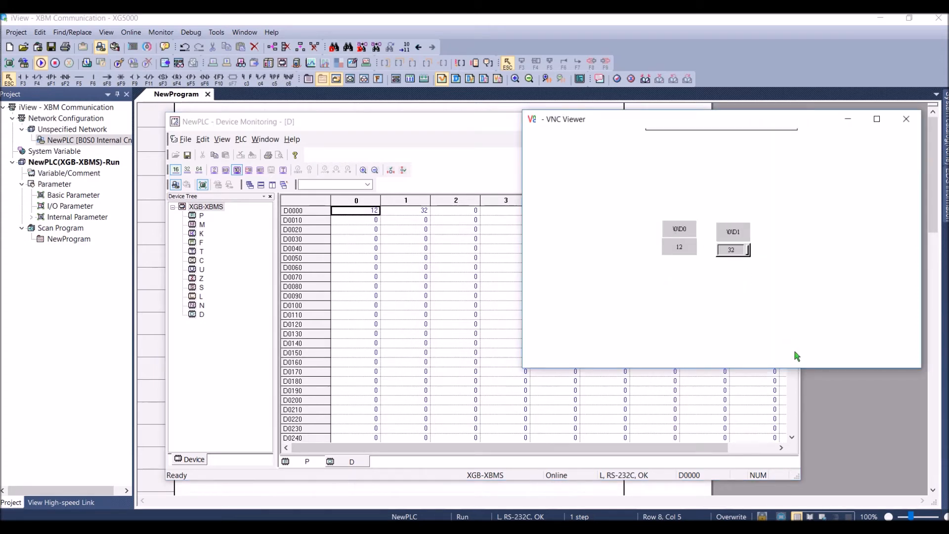
{"action": "mouse_move", "coordinate": [684, 266]}
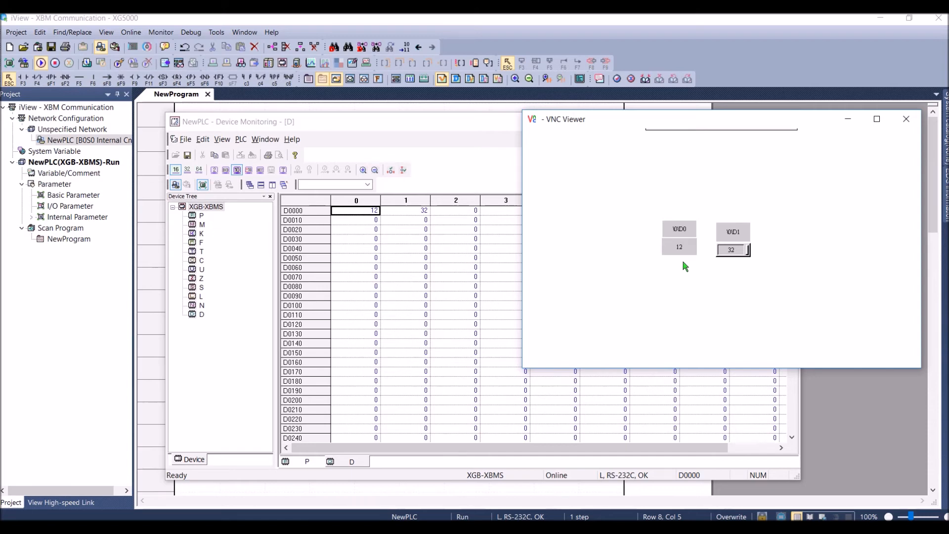
{"action": "left_click", "coordinate": [732, 251]}
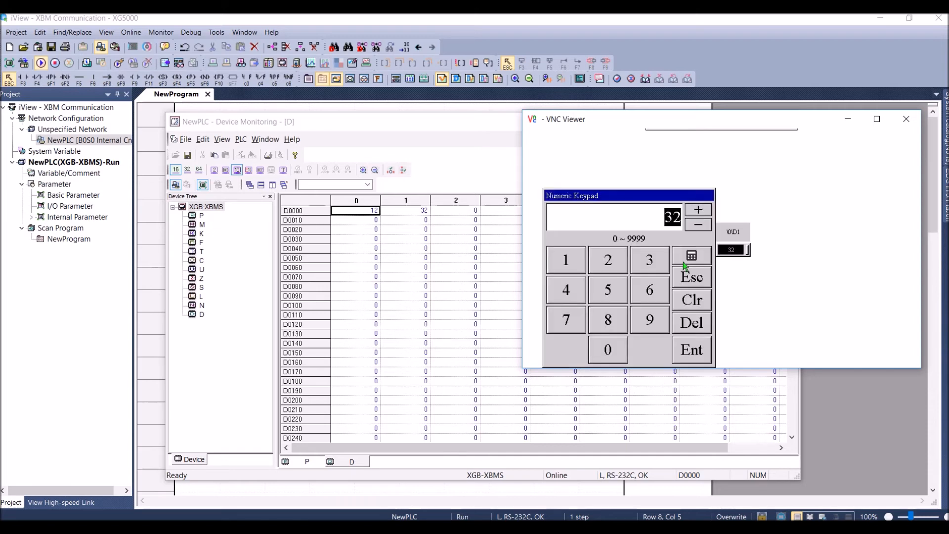